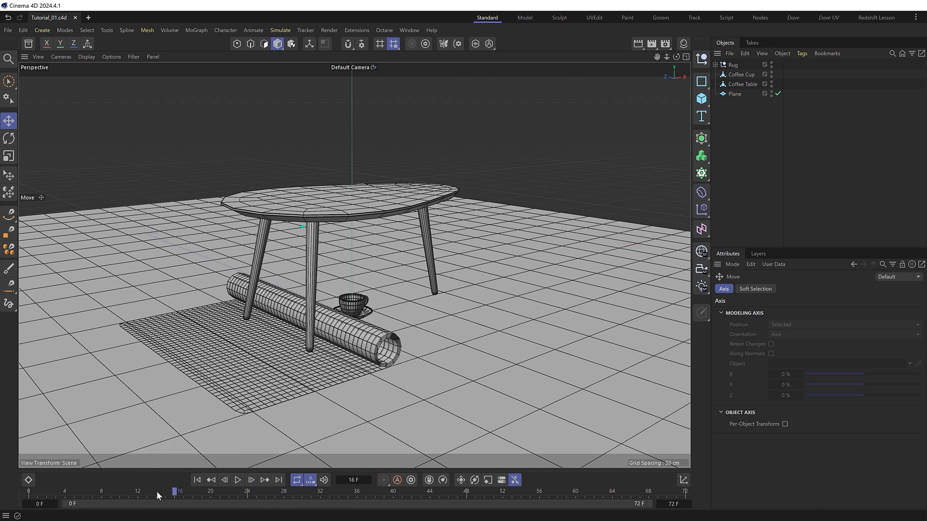
Delete the Rug object, leaving the coffee table, cup and floor plane.
{"action": "left_click_drag", "start_coordinate": [159, 492], "coordinate": [240, 492]}
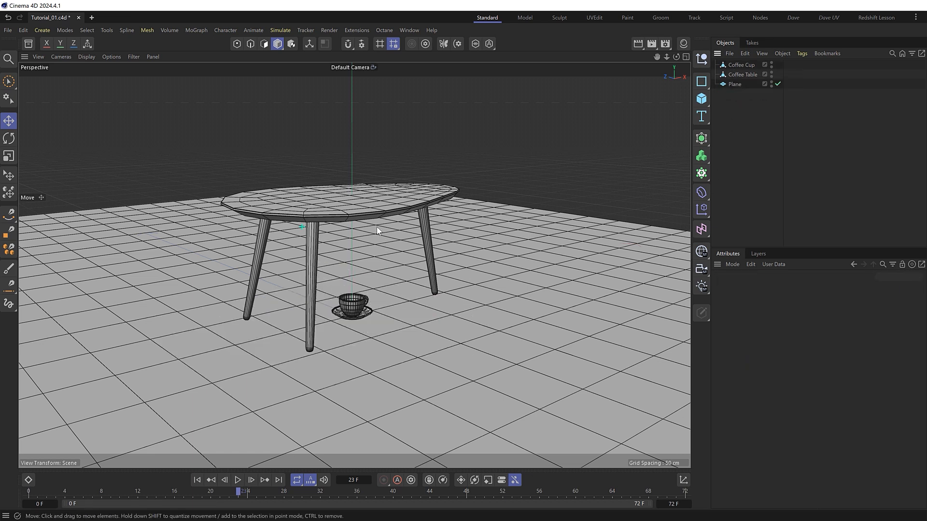
{"action": "mouse_move", "coordinate": [377, 221]}
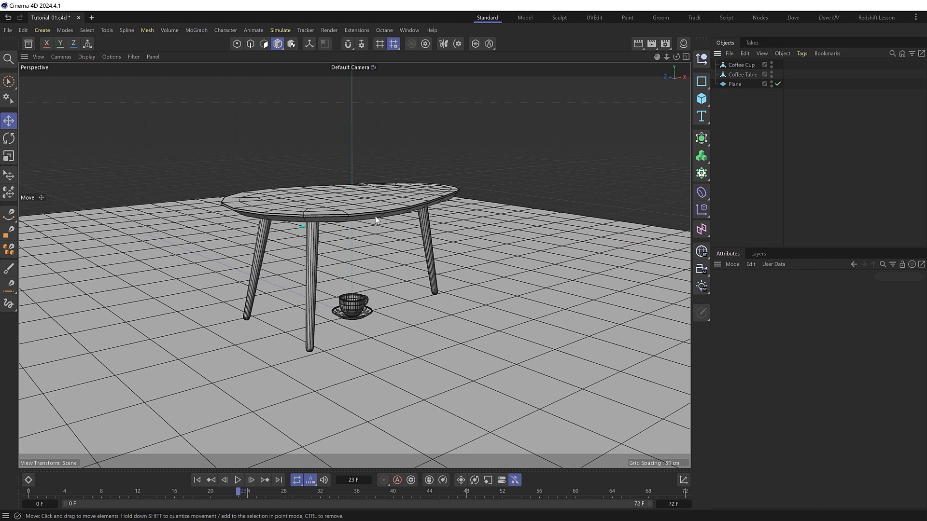
{"action": "mouse_move", "coordinate": [389, 232]}
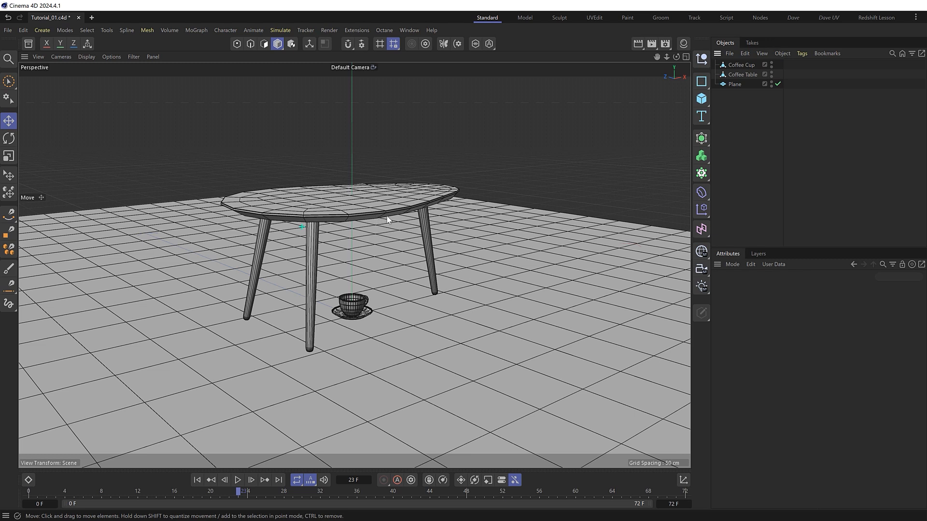
{"action": "mouse_move", "coordinate": [440, 213]}
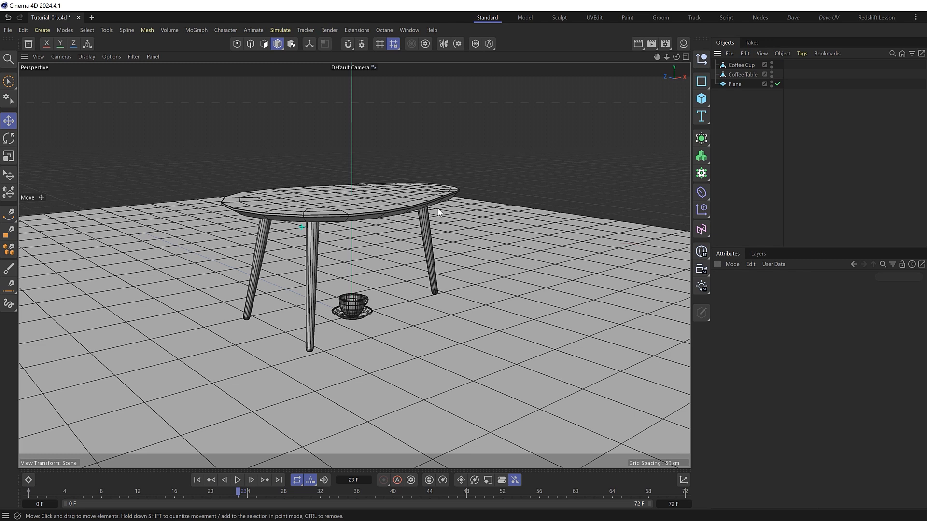
{"action": "left_click", "coordinate": [701, 99]}
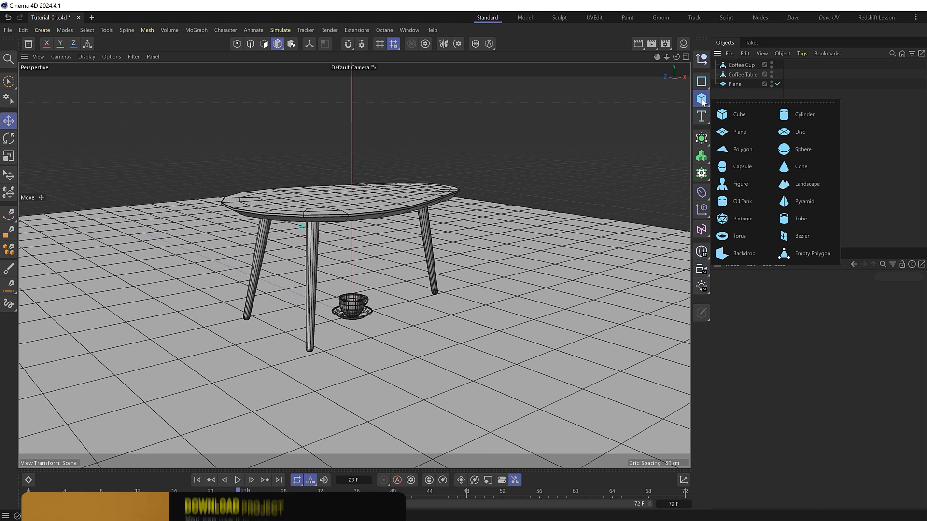
{"action": "left_click", "coordinate": [740, 184]}
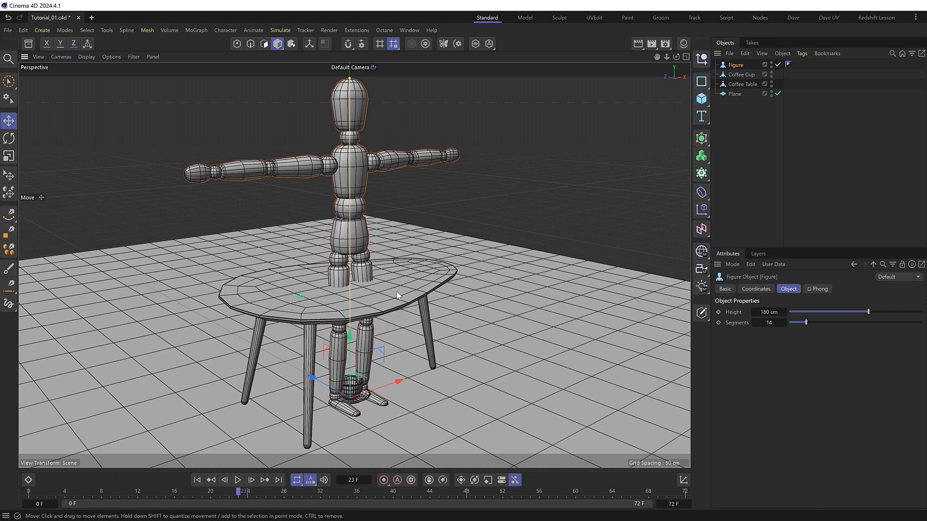
{"action": "mouse_move", "coordinate": [437, 183]}
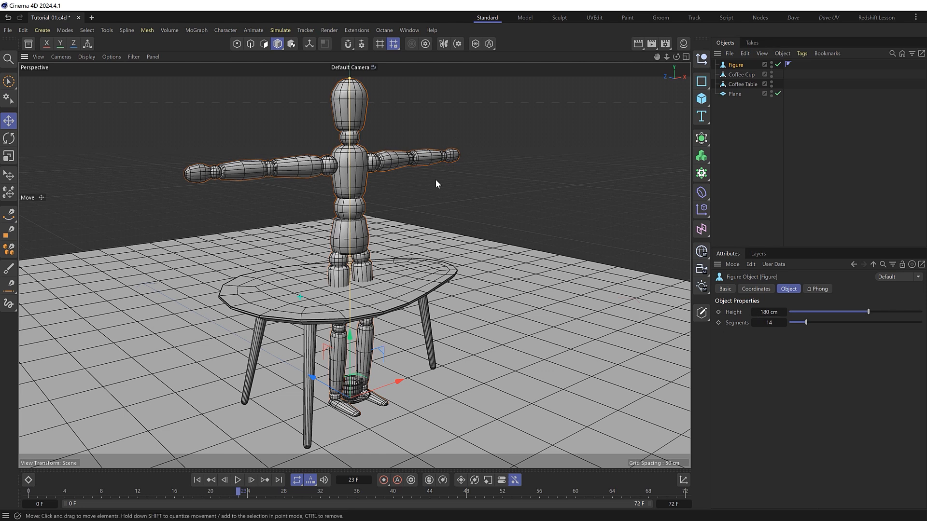
{"action": "mouse_move", "coordinate": [451, 266]}
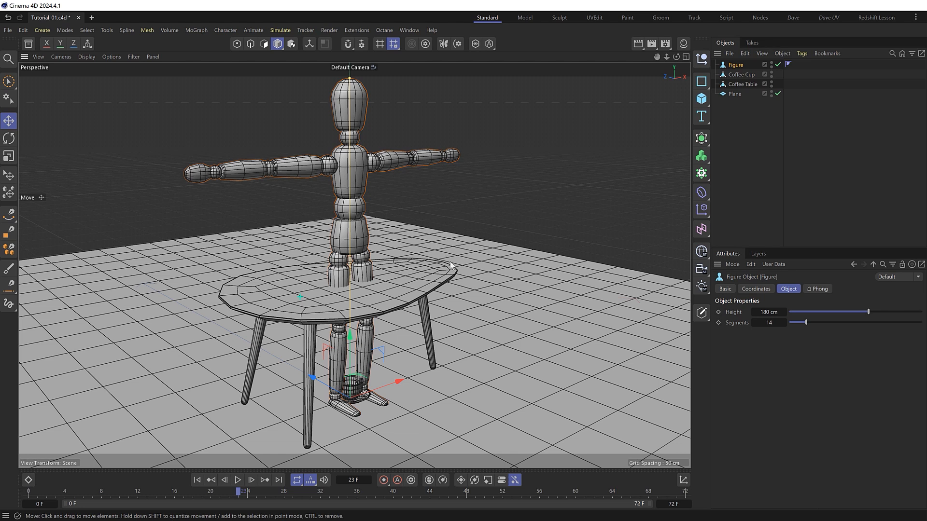
{"action": "mouse_move", "coordinate": [454, 268]}
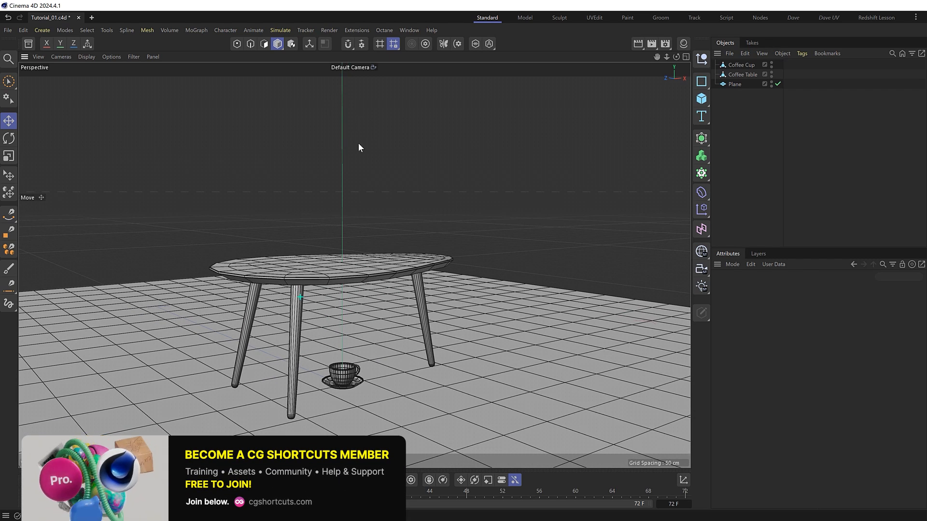
{"action": "mouse_move", "coordinate": [367, 331]}
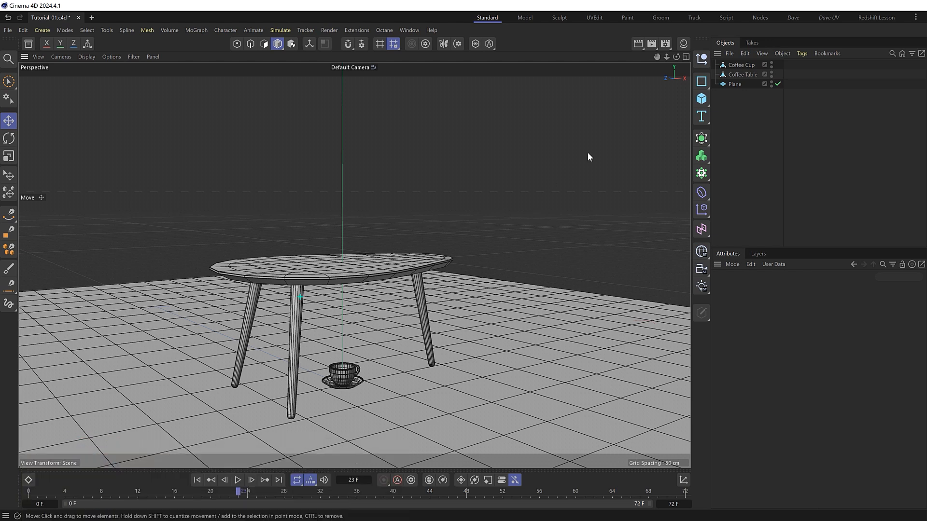
Give the Coffee Table a Rigid Body tag via Commander and raise it above the floor.
{"action": "left_click", "coordinate": [741, 75]}
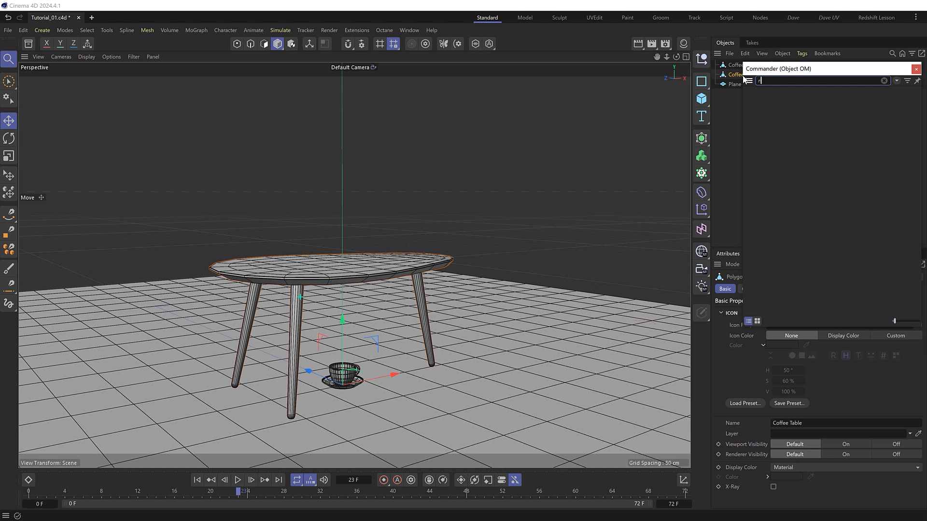
{"action": "type", "text": "rigid"}
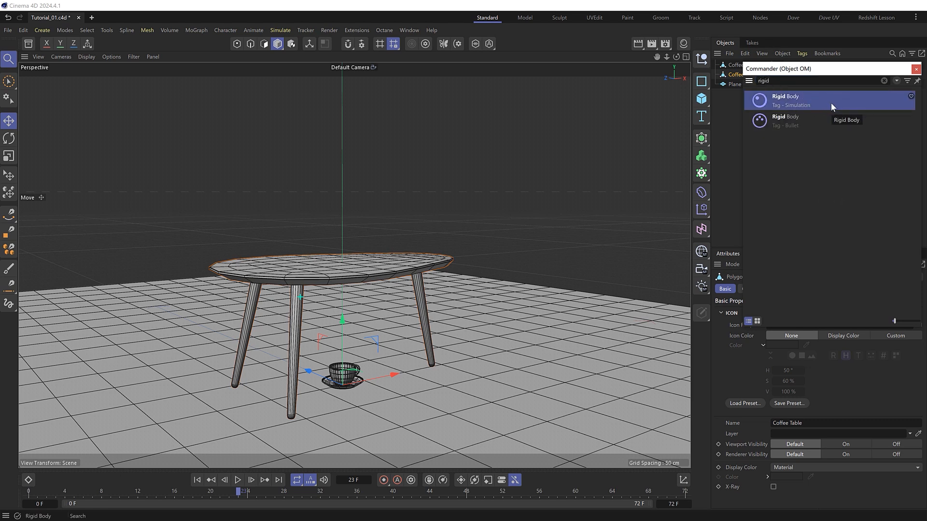
{"action": "left_click", "coordinate": [791, 99]}
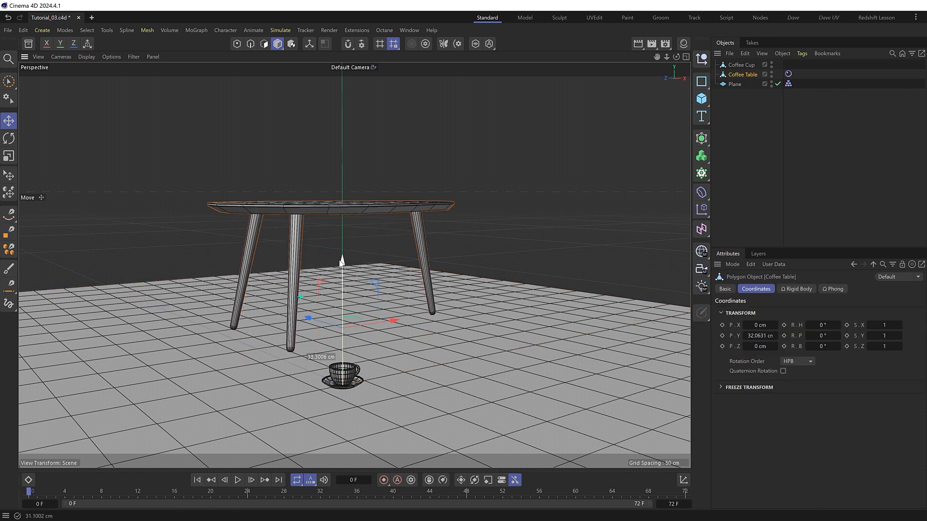
{"action": "left_click_drag", "start_coordinate": [341, 260], "coordinate": [341, 231]}
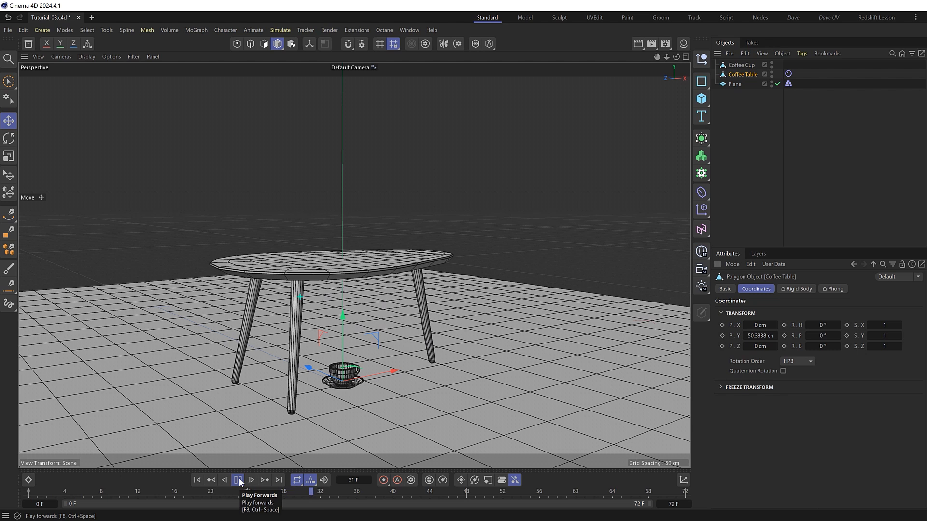
Test the fall, tilt the table slightly and rewind to the first frame.
{"action": "left_click", "coordinate": [236, 480]}
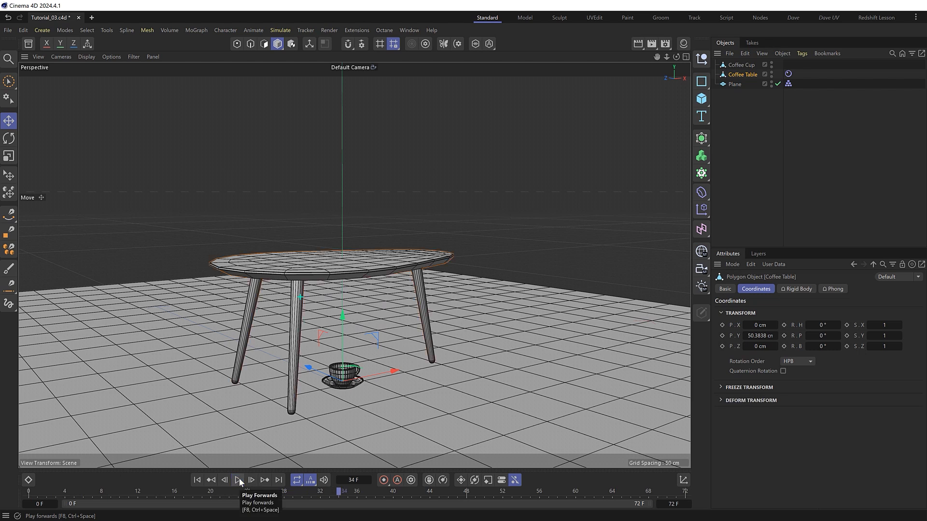
{"action": "mouse_move", "coordinate": [435, 286]}
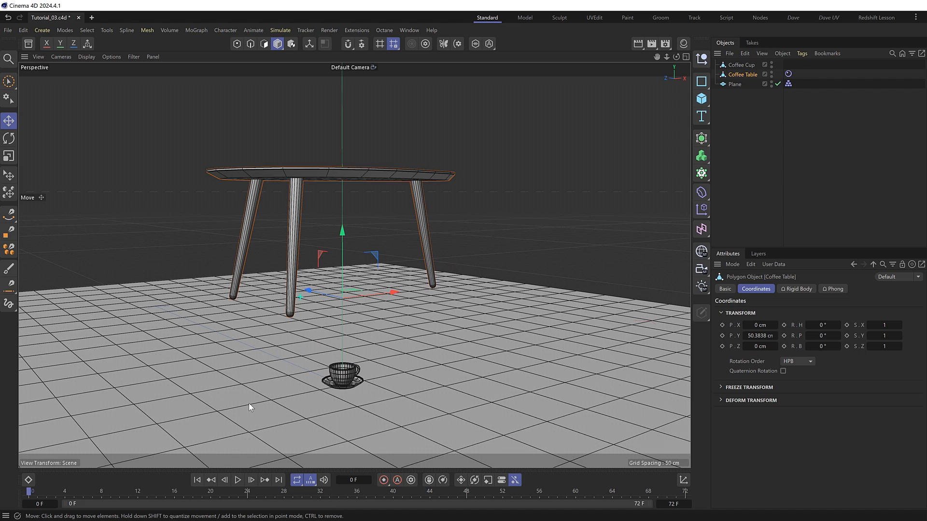
{"action": "left_click", "coordinate": [7, 137]}
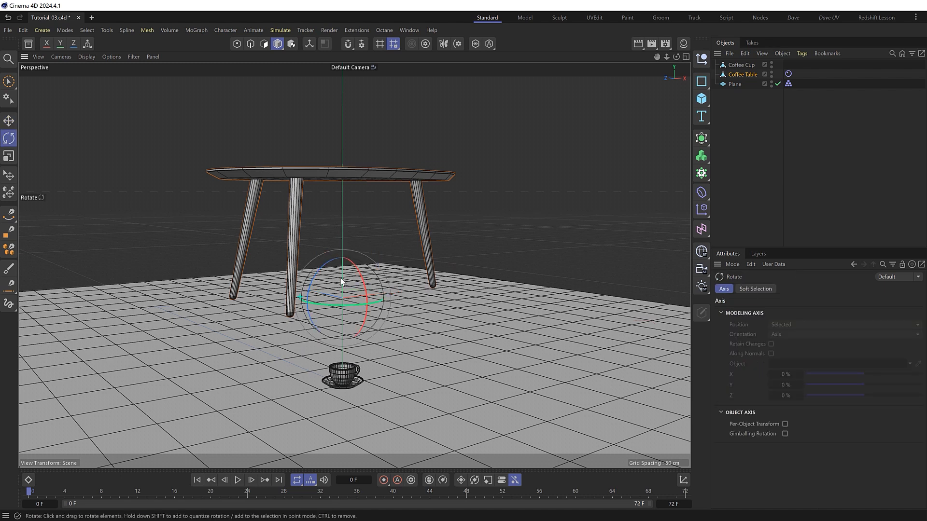
{"action": "left_click", "coordinate": [237, 481]}
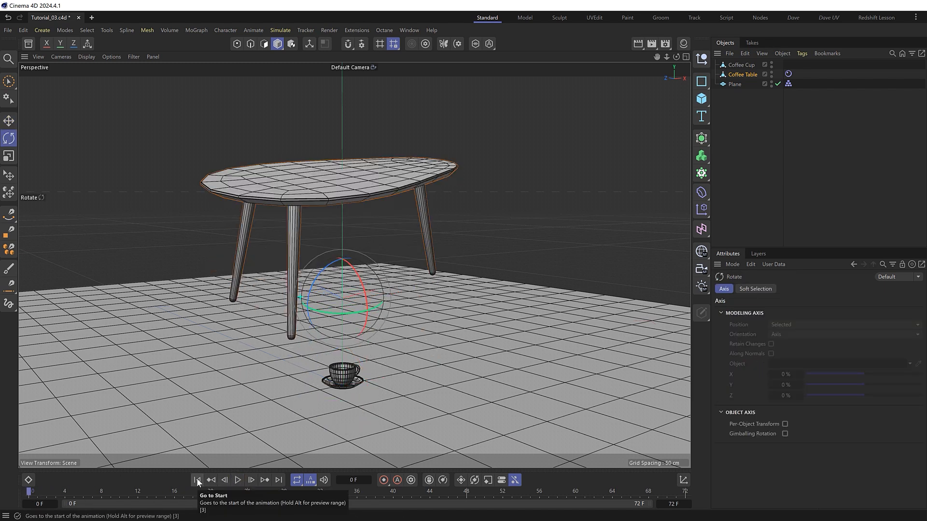
{"action": "left_click", "coordinate": [238, 480]}
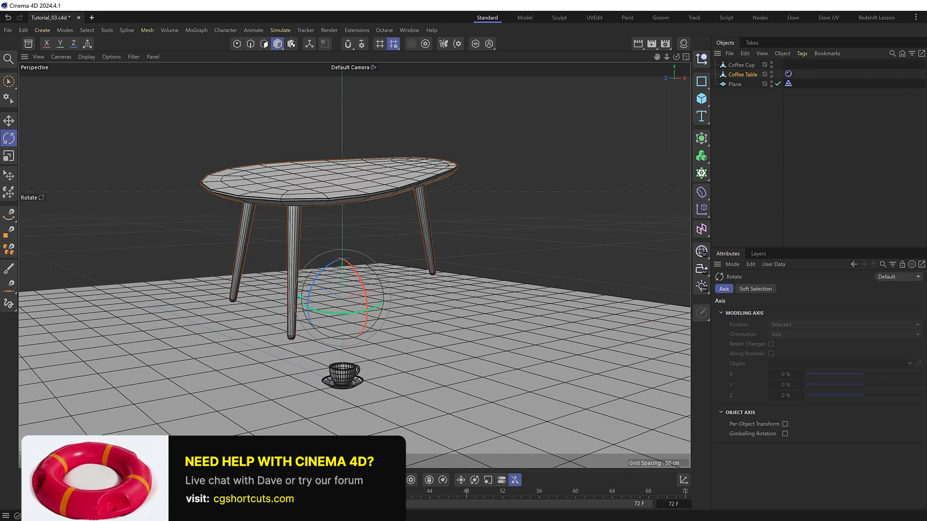
{"action": "mouse_move", "coordinate": [492, 259]}
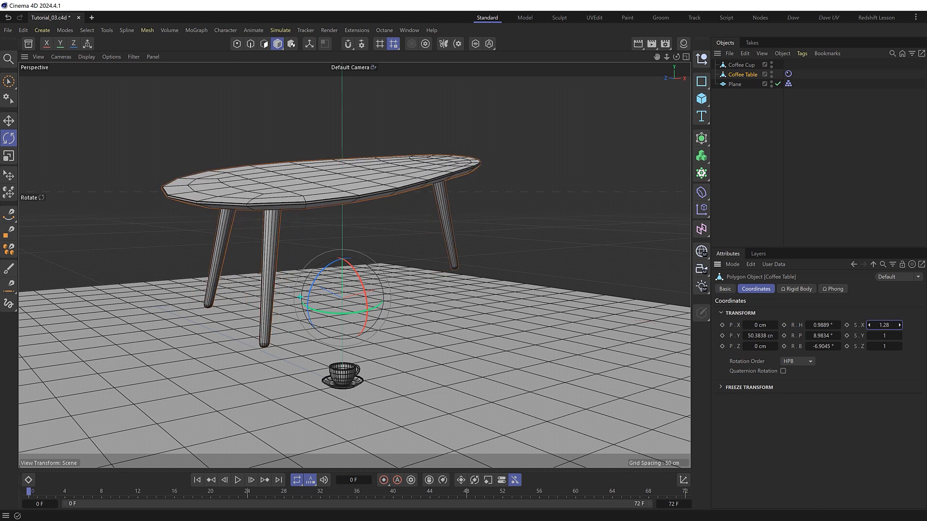
Add a Plain effector under the coffee table set to deform whole objects.
{"action": "left_click_drag", "start_coordinate": [883, 324], "coordinate": [892, 325]}
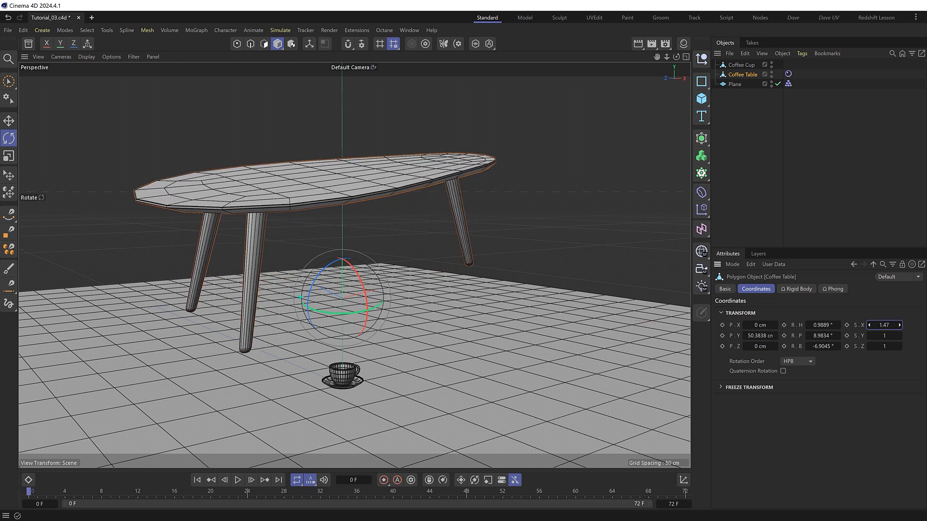
{"action": "type", "text": "1"}
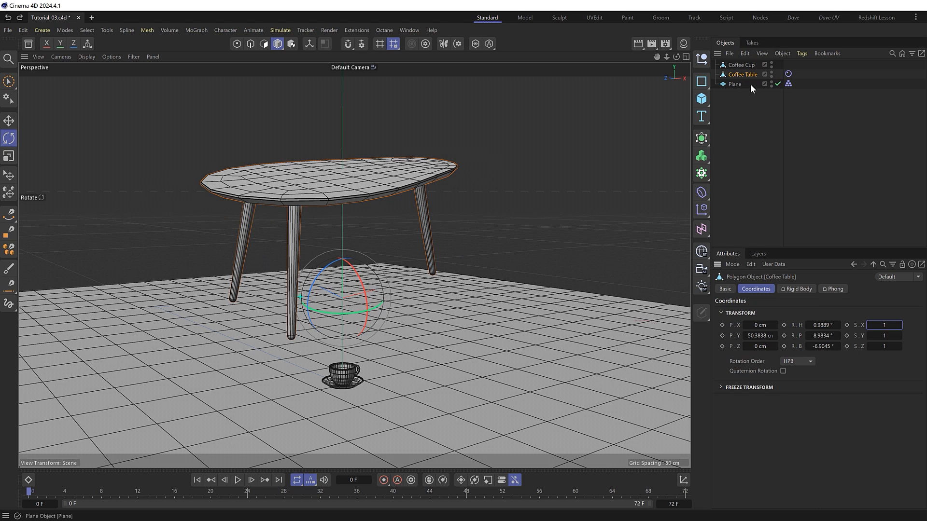
{"action": "type", "text": "plain"}
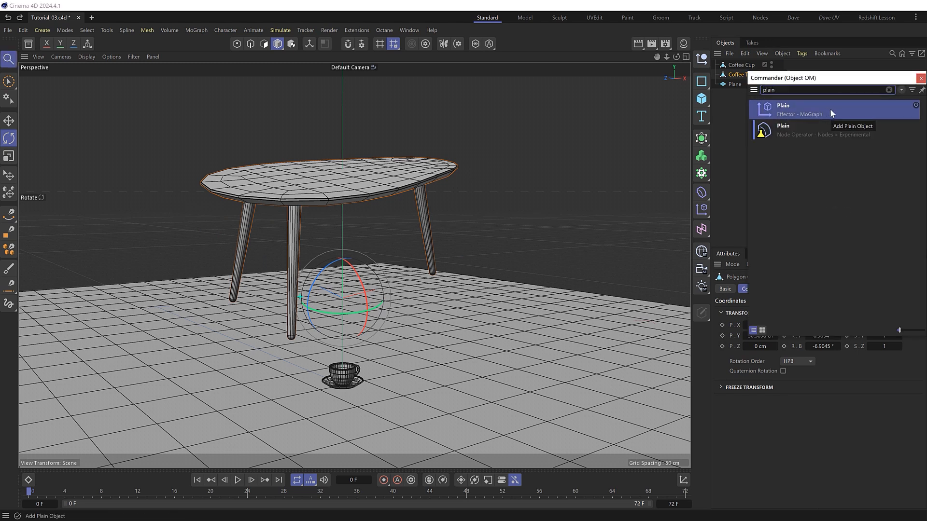
{"action": "left_click", "coordinate": [788, 109]}
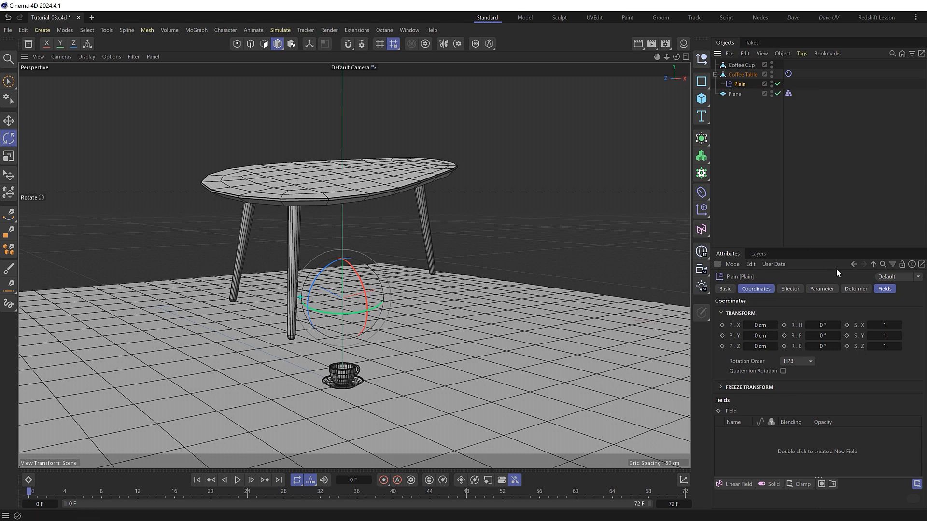
{"action": "left_click", "coordinate": [856, 289]}
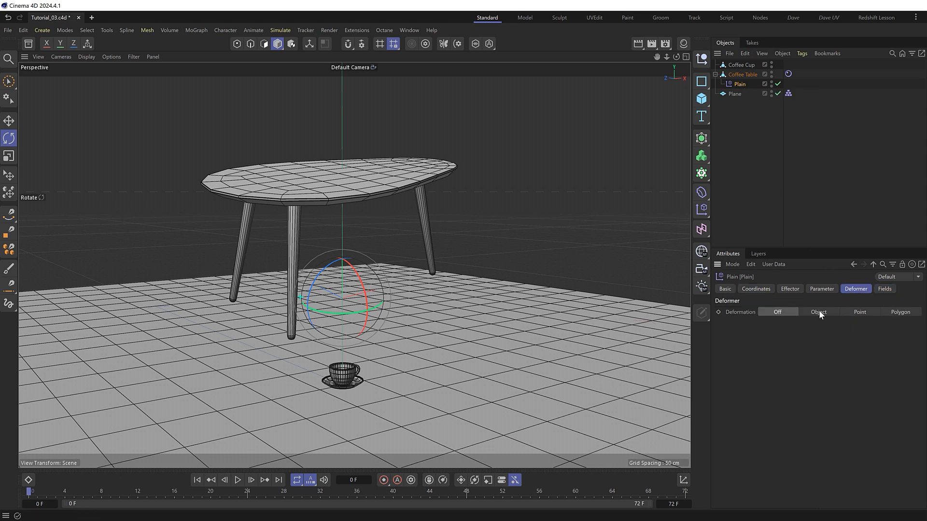
{"action": "left_click", "coordinate": [819, 312]}
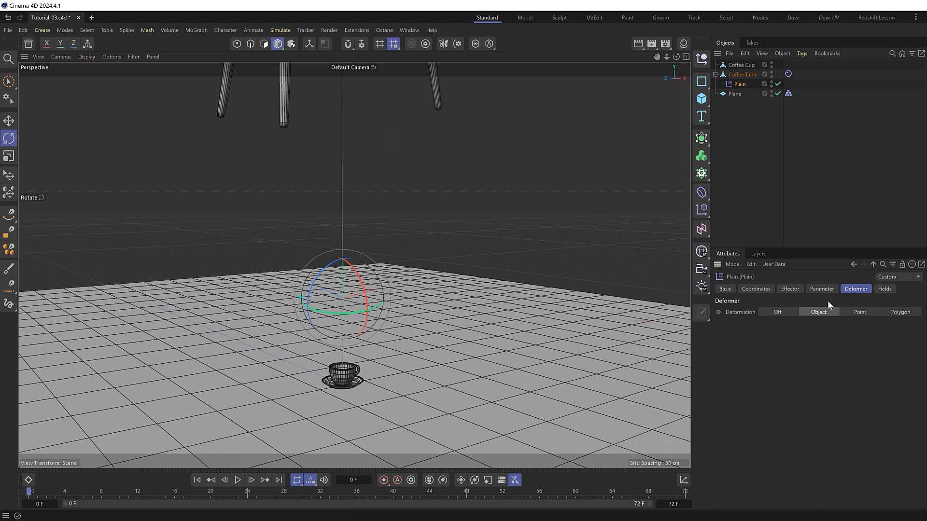
Enable Scale with Uniform Scale at 0.27 in the effector's Parameter settings.
{"action": "left_click", "coordinate": [822, 289]}
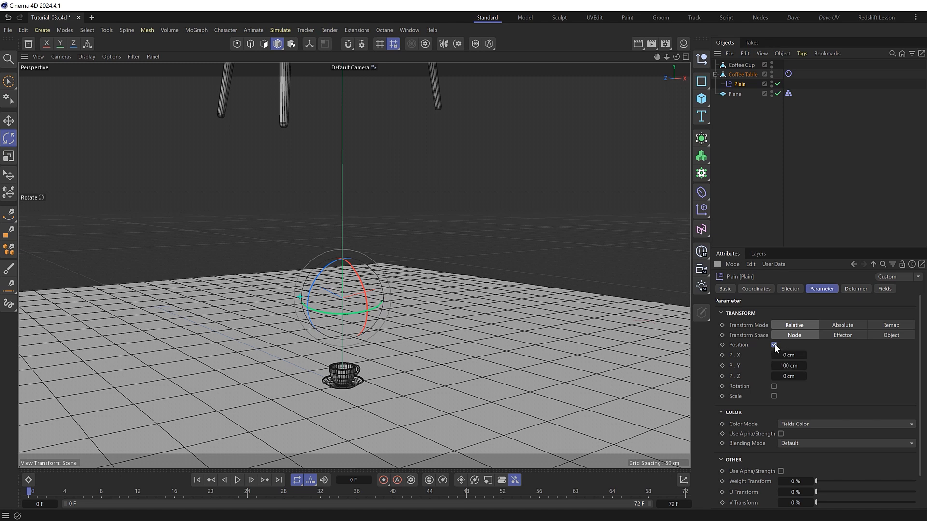
{"action": "left_click", "coordinate": [774, 345]}
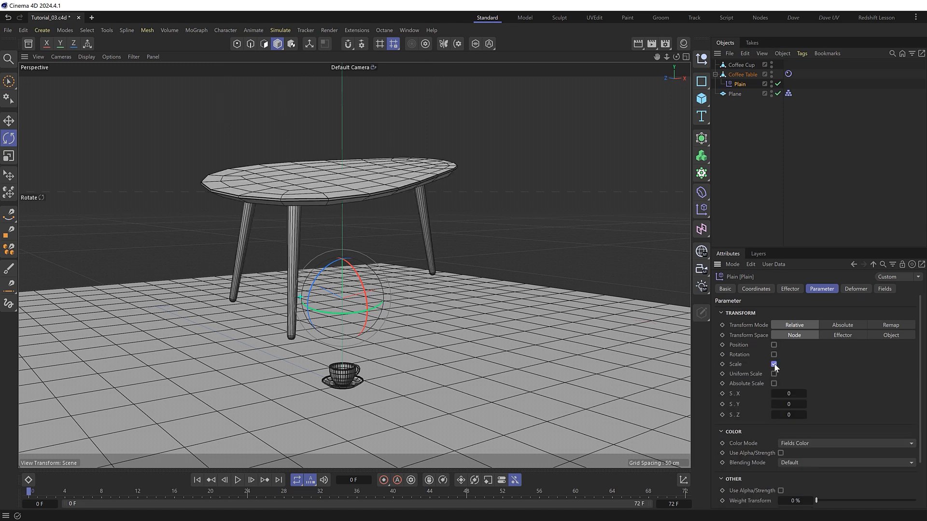
{"action": "left_click", "coordinate": [774, 375]}
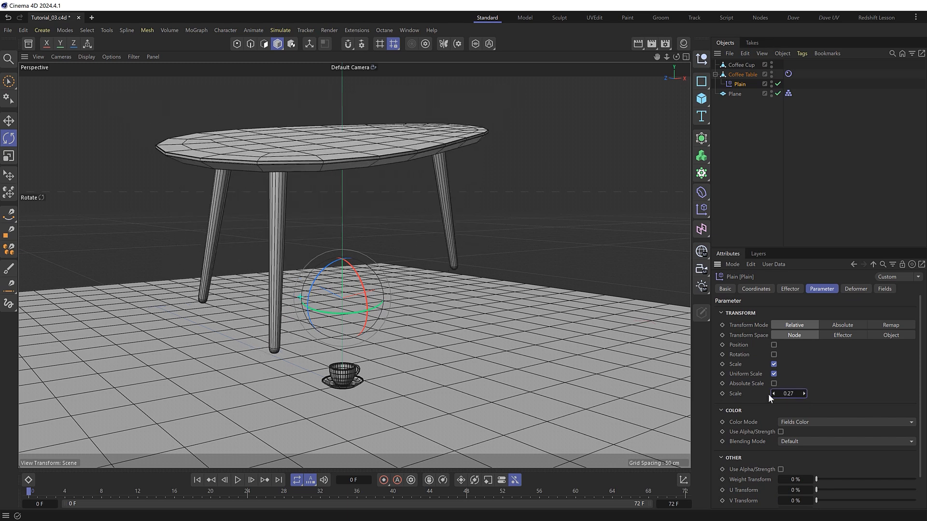
{"action": "left_click", "coordinate": [788, 394]}
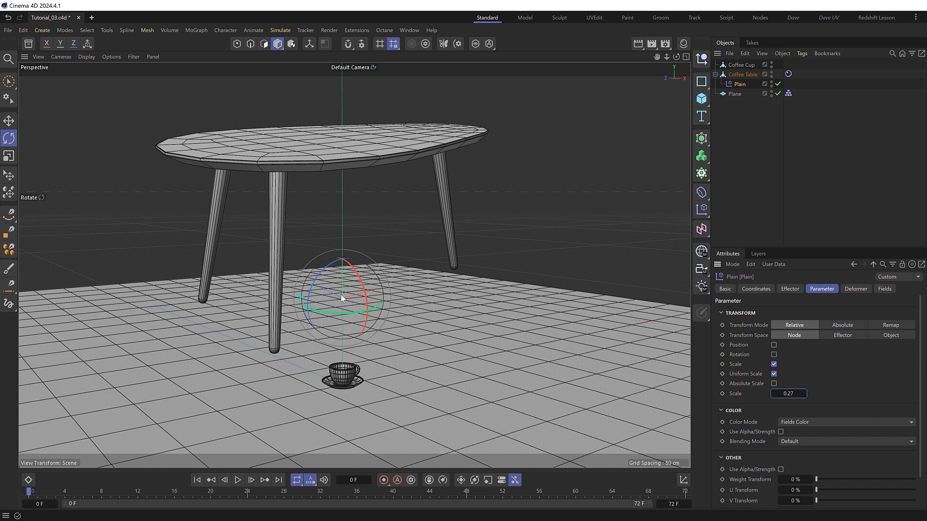
{"action": "mouse_move", "coordinate": [341, 209]}
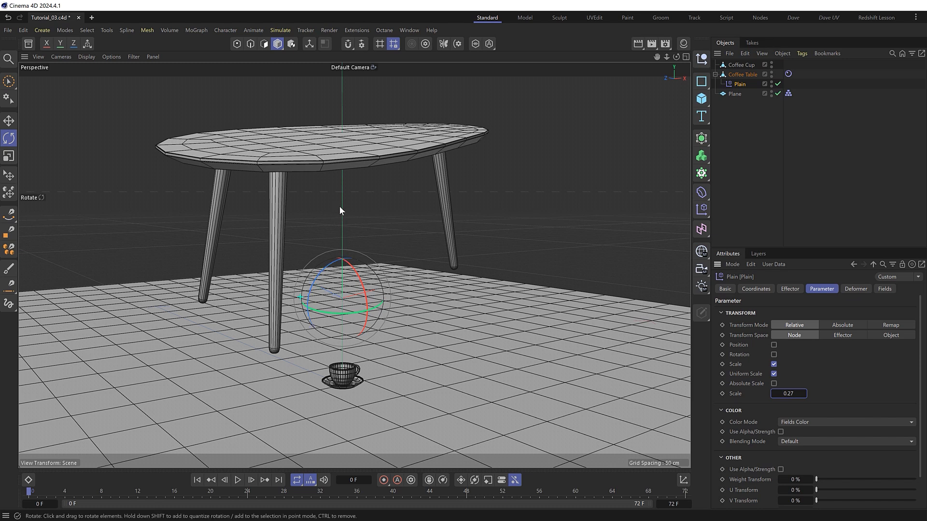
Recentre the Coffee Table's axis on its geometry with Axis Center, then reselect Plain.
{"action": "left_click", "coordinate": [742, 74]}
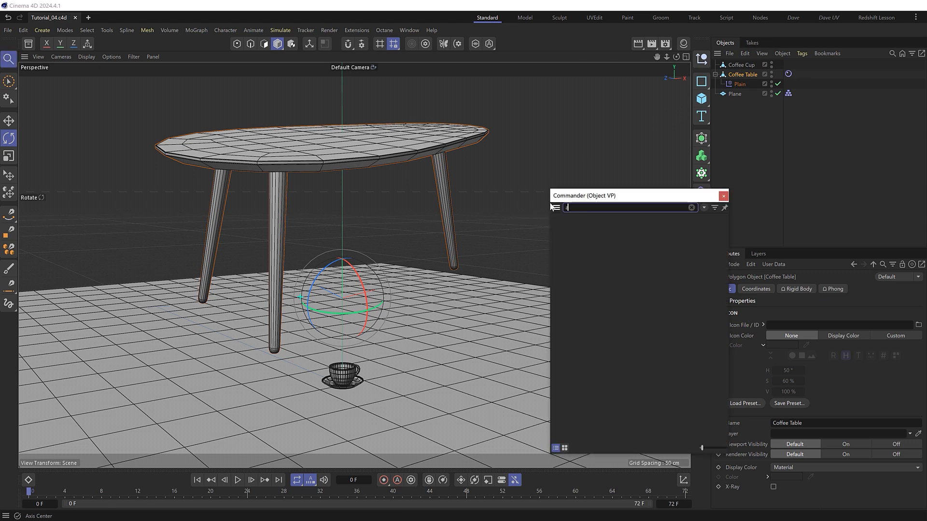
{"action": "type", "text": "axis"}
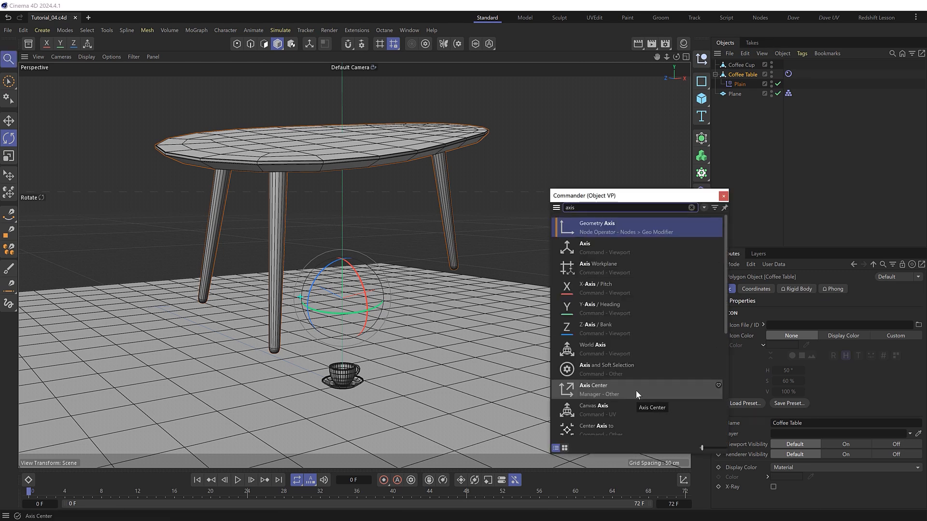
{"action": "left_click", "coordinate": [593, 387]}
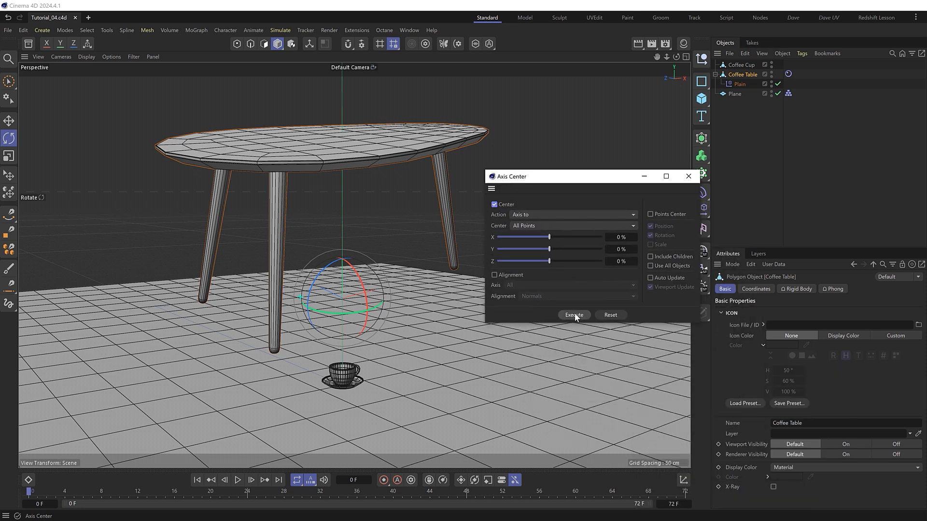
{"action": "left_click", "coordinate": [574, 315]}
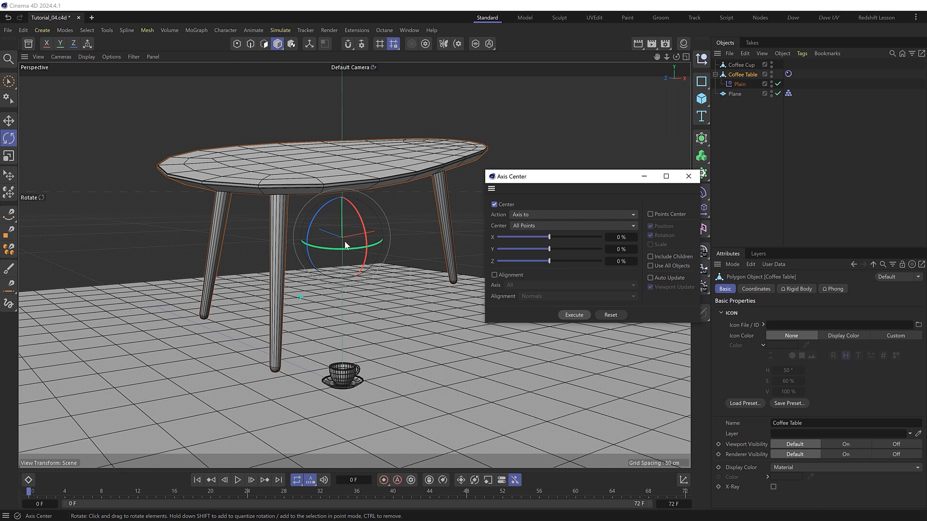
{"action": "left_click", "coordinate": [689, 175]}
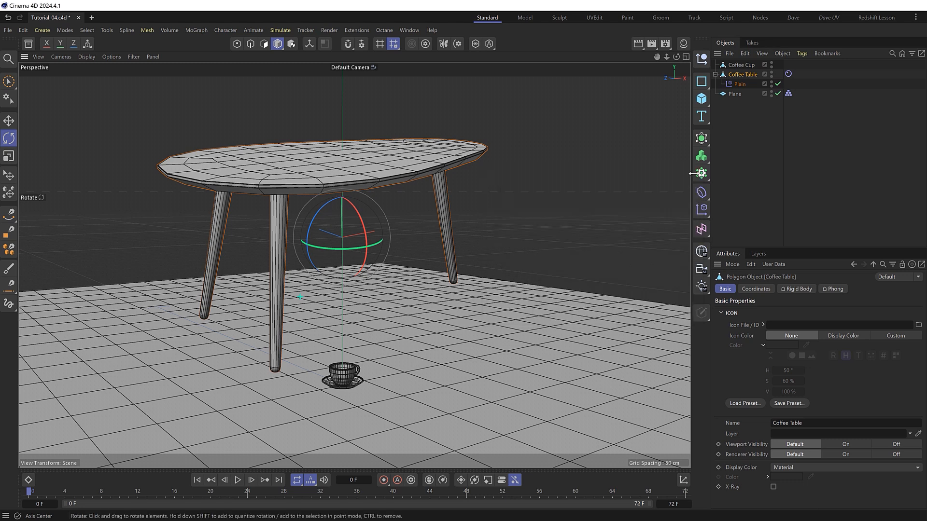
{"action": "left_click", "coordinate": [739, 84]}
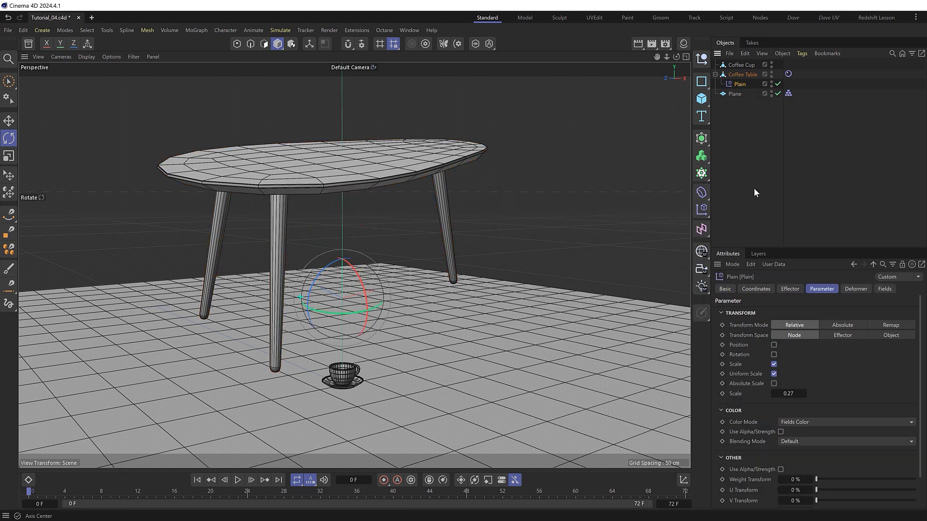
Set the effector scale to -1 hiding the table and enable the Rigid Body tag's dynamics.
{"action": "left_click_drag", "start_coordinate": [789, 394], "coordinate": [805, 394]}
{"action": "type", "text": "-1"}
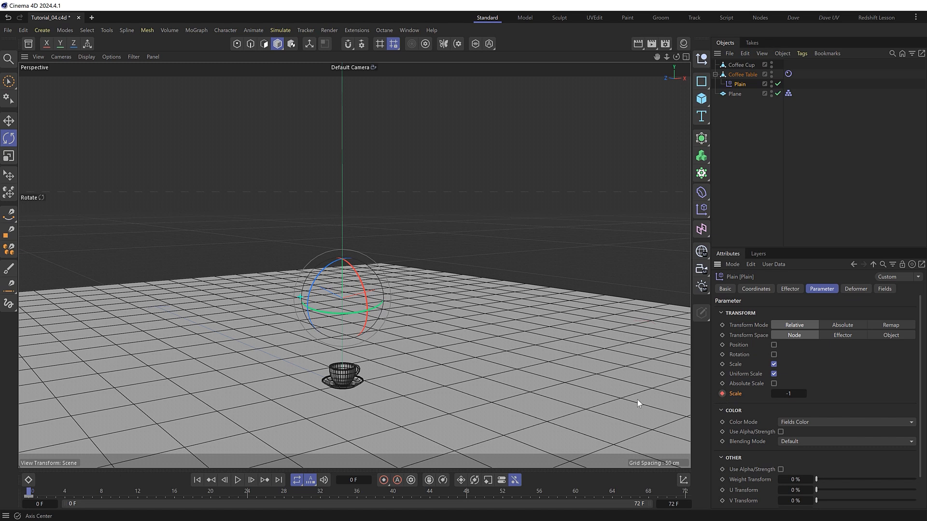
{"action": "mouse_move", "coordinate": [66, 496]}
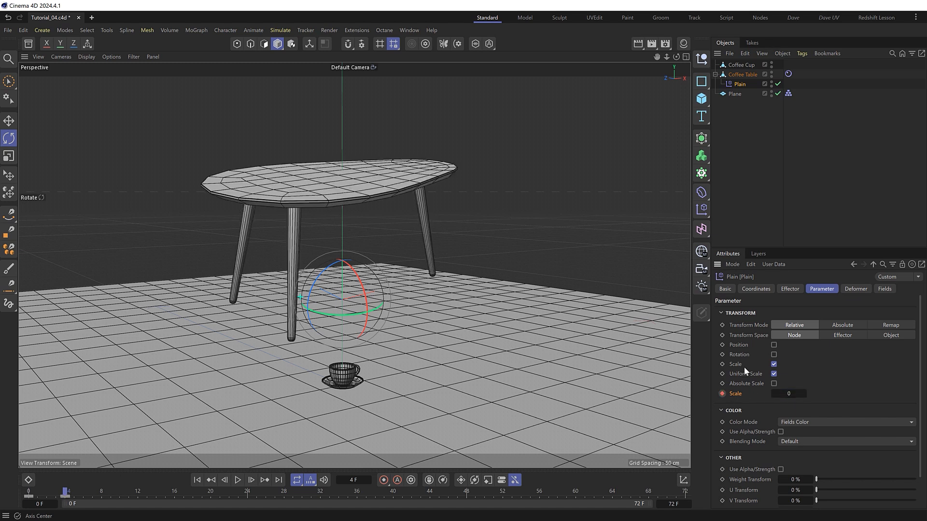
{"action": "left_click", "coordinate": [787, 73]}
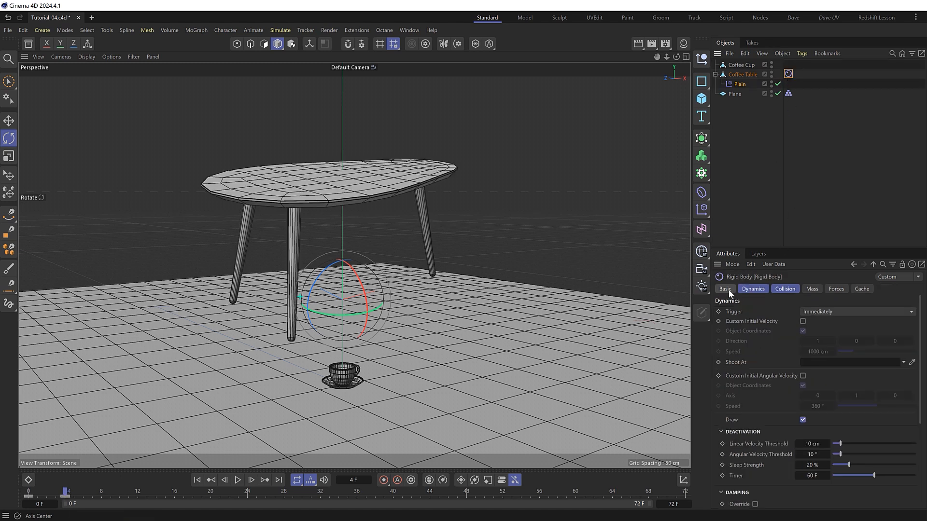
{"action": "left_click", "coordinate": [725, 289]}
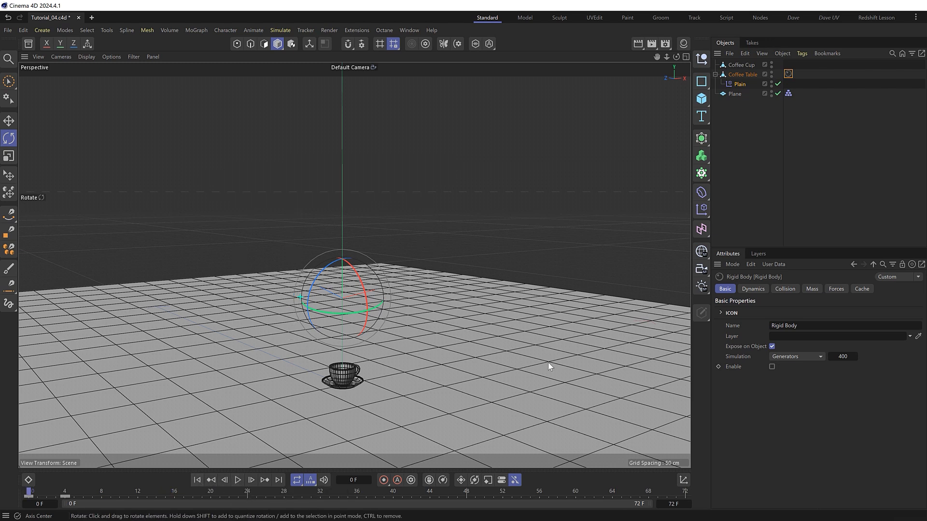
{"action": "left_click", "coordinate": [772, 367]}
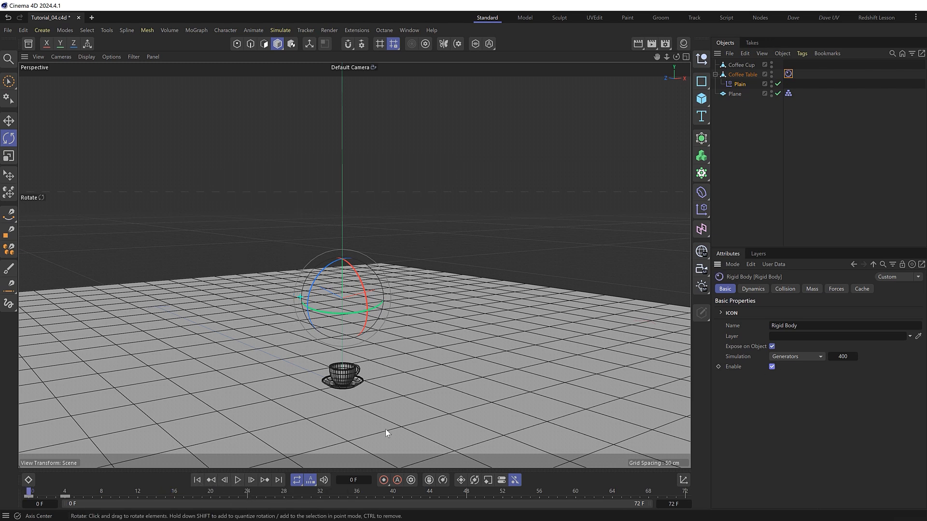
Step and play through the timeline to watch the table grow and drop, then rewind to frame 0.
{"action": "left_click", "coordinate": [237, 481]}
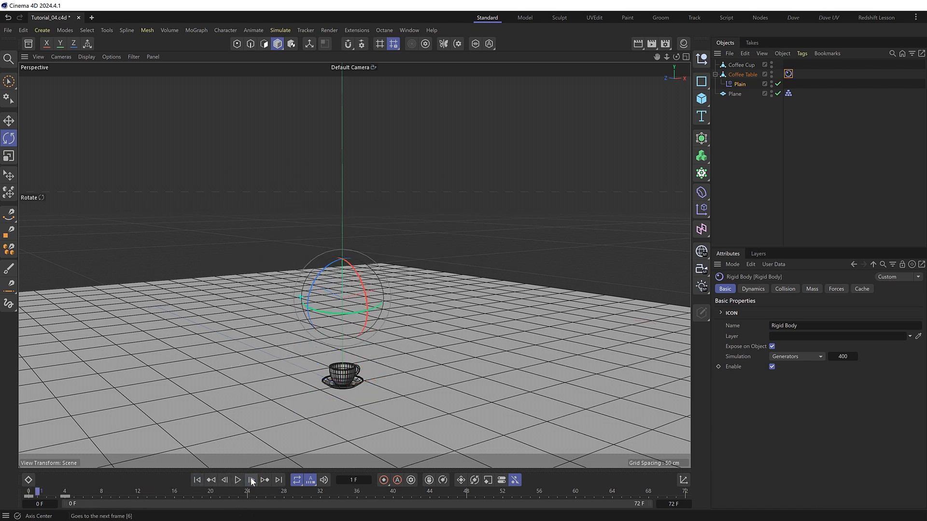
{"action": "left_click", "coordinate": [251, 480]}
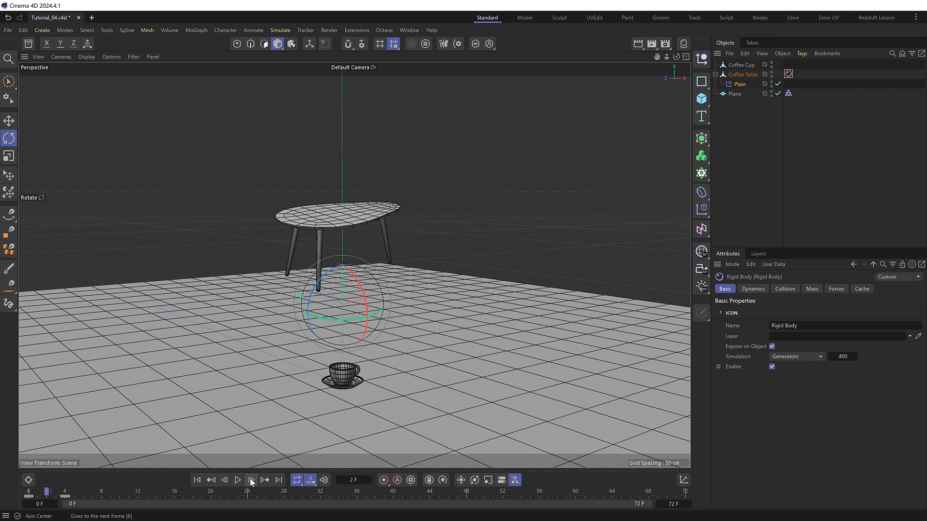
{"action": "left_click", "coordinate": [251, 494]}
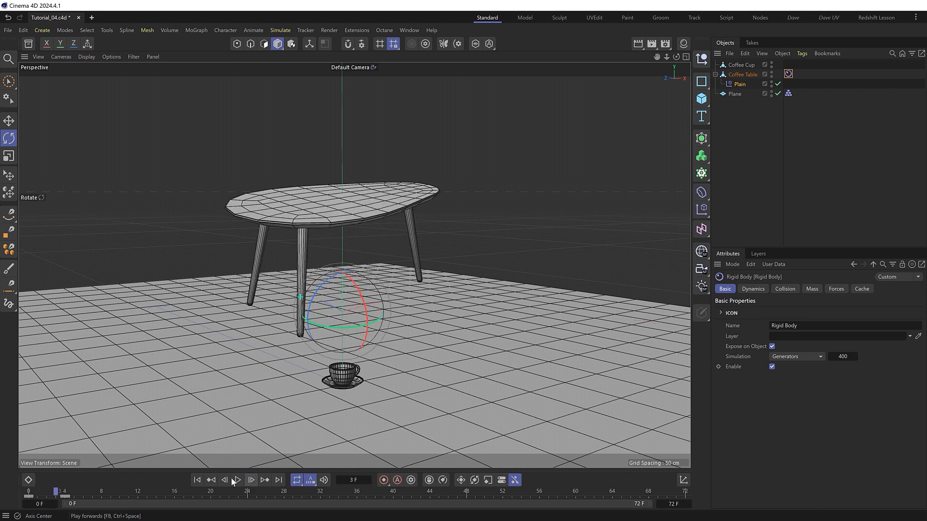
{"action": "left_click", "coordinate": [237, 481]}
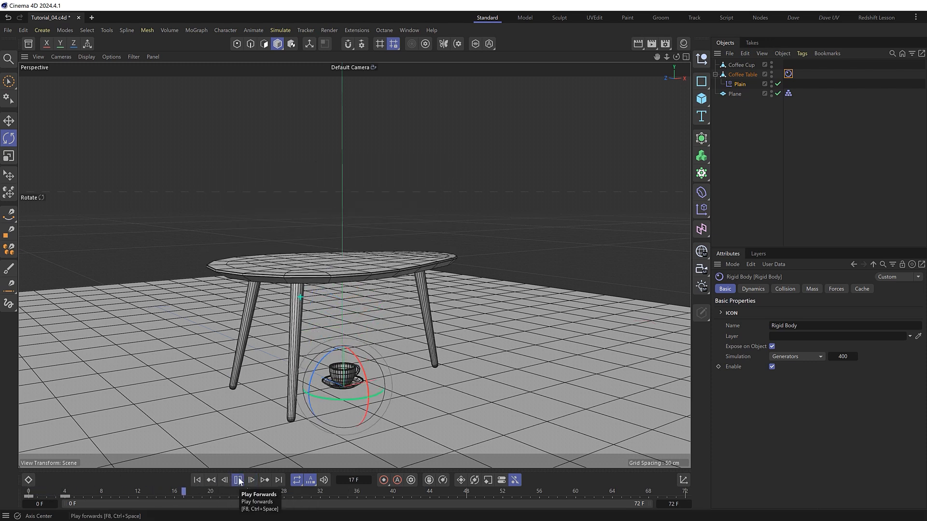
{"action": "left_click", "coordinate": [237, 480]}
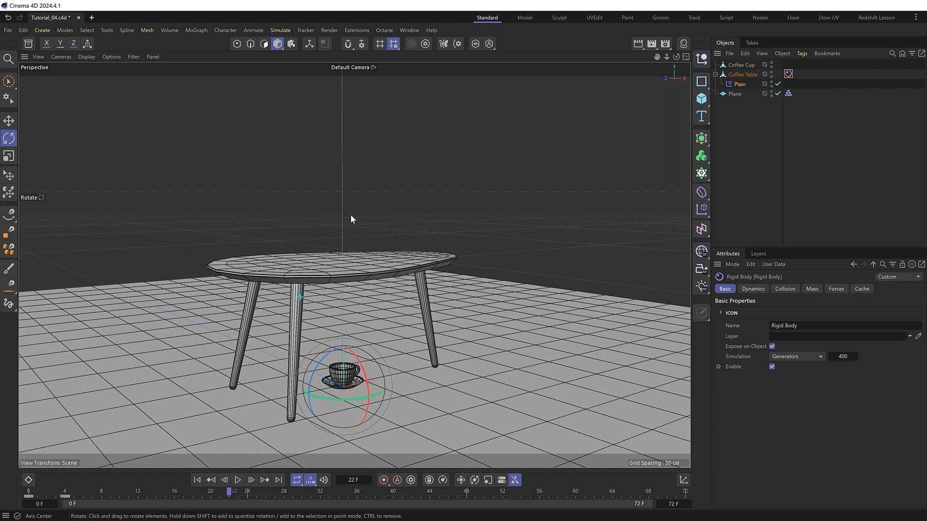
{"action": "mouse_move", "coordinate": [197, 495]}
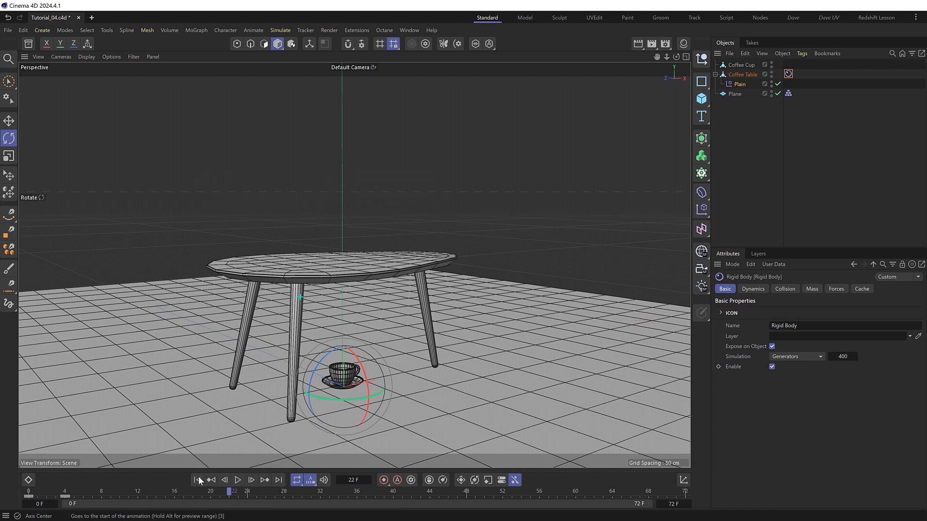
{"action": "left_click", "coordinate": [197, 480]}
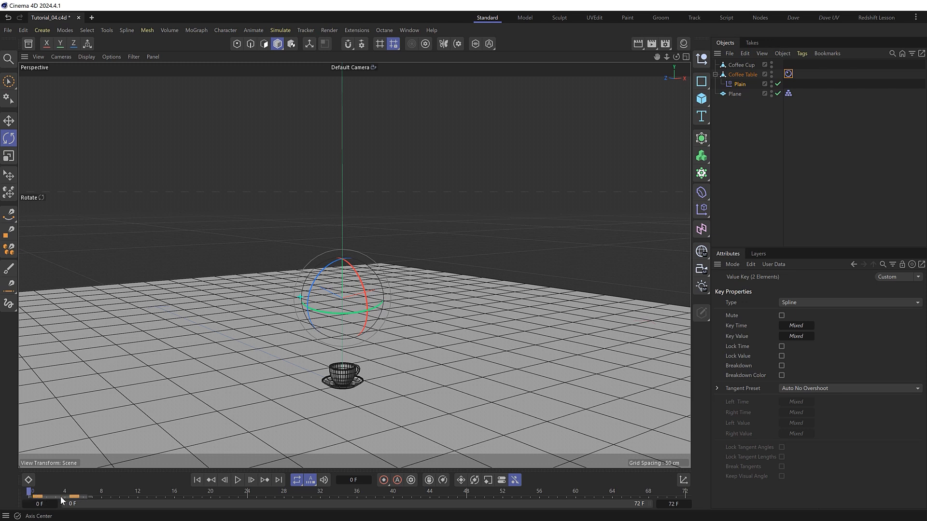
{"action": "left_click", "coordinate": [238, 493]}
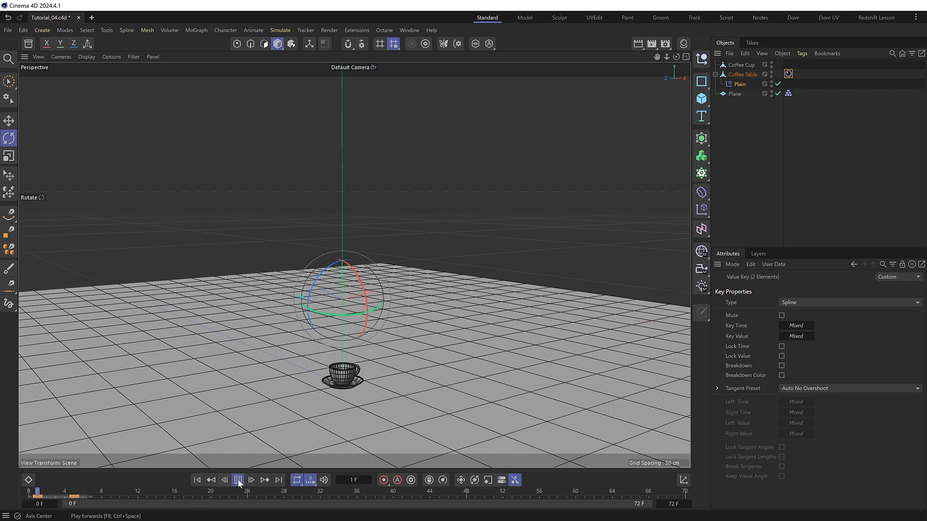
{"action": "left_click", "coordinate": [237, 494]}
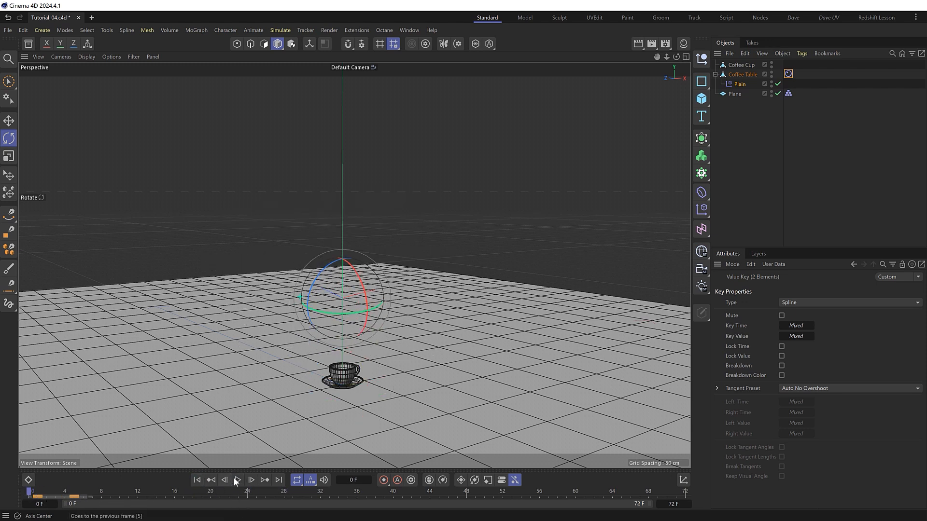
{"action": "left_click", "coordinate": [237, 479]}
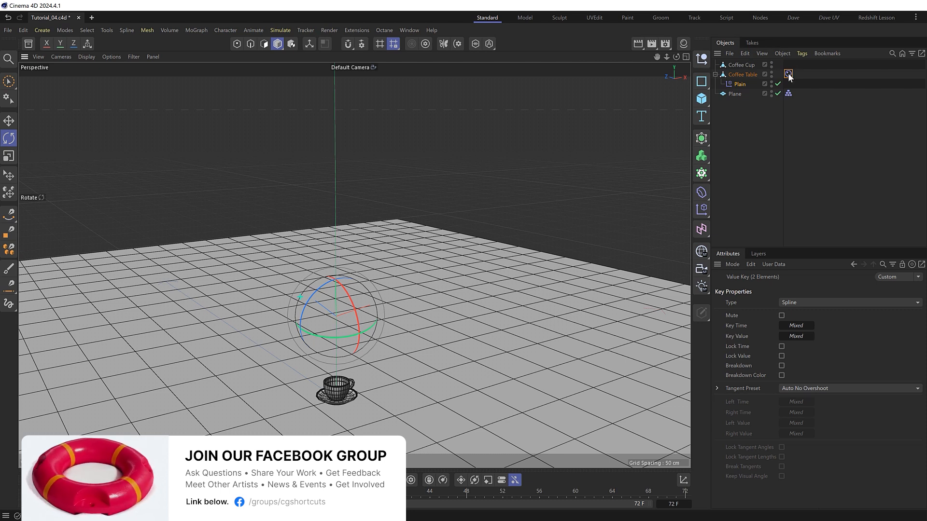
Copy the table's Rigid Body tag onto the Coffee Cup and select the cup.
{"action": "left_click", "coordinate": [788, 73]}
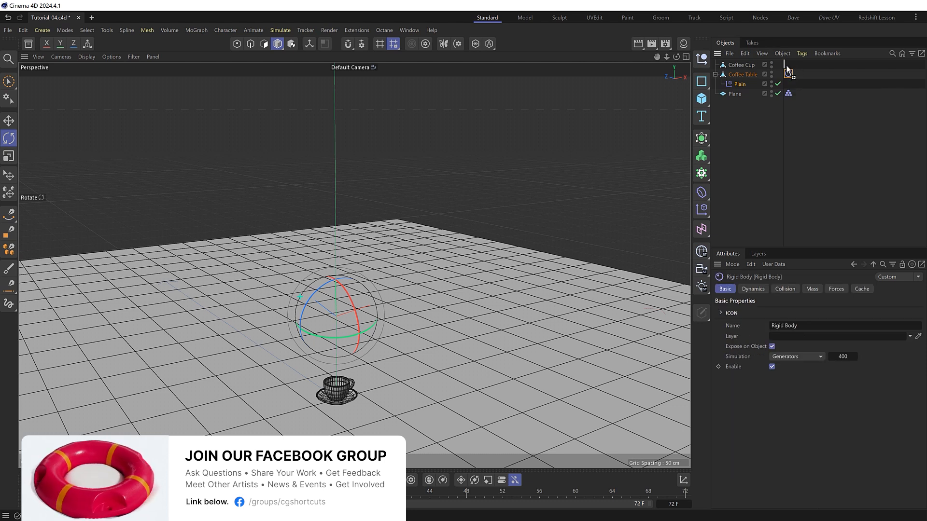
{"action": "left_click", "coordinate": [741, 64]}
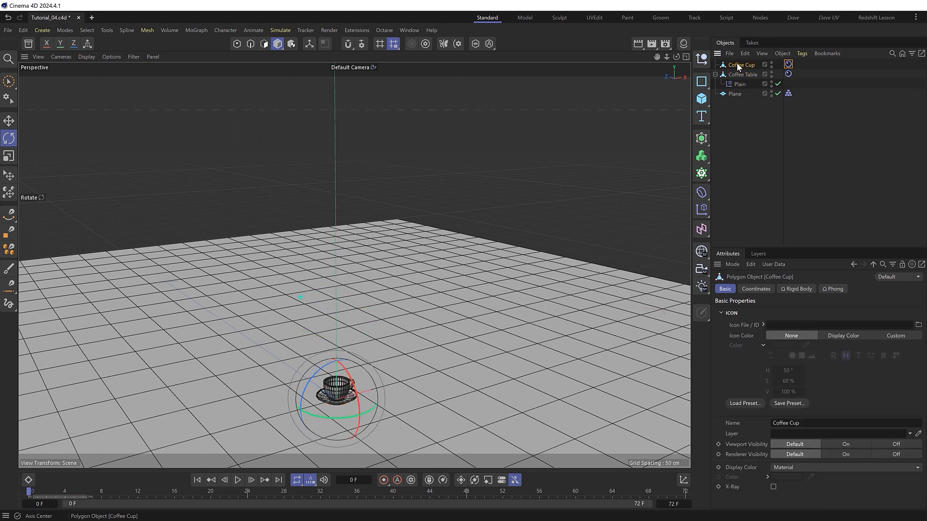
{"action": "left_click", "coordinate": [6, 119]}
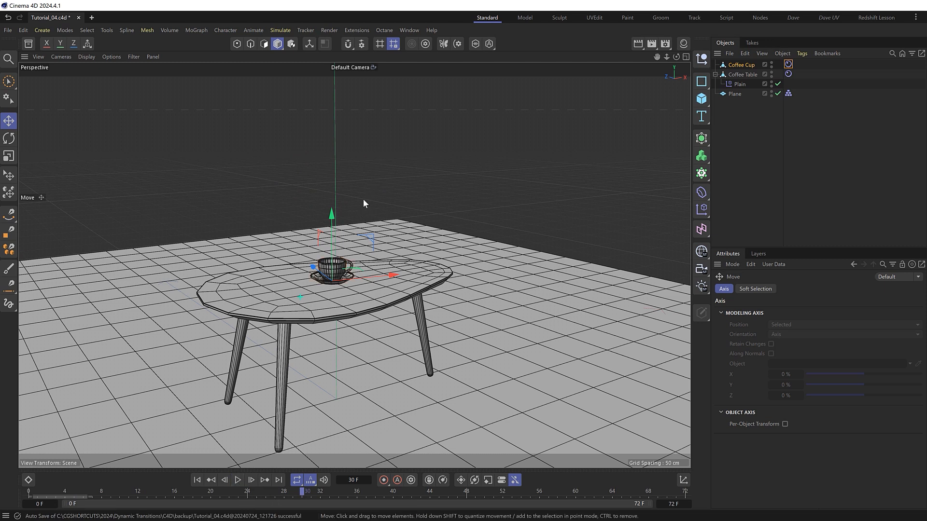
{"action": "mouse_move", "coordinate": [299, 255]}
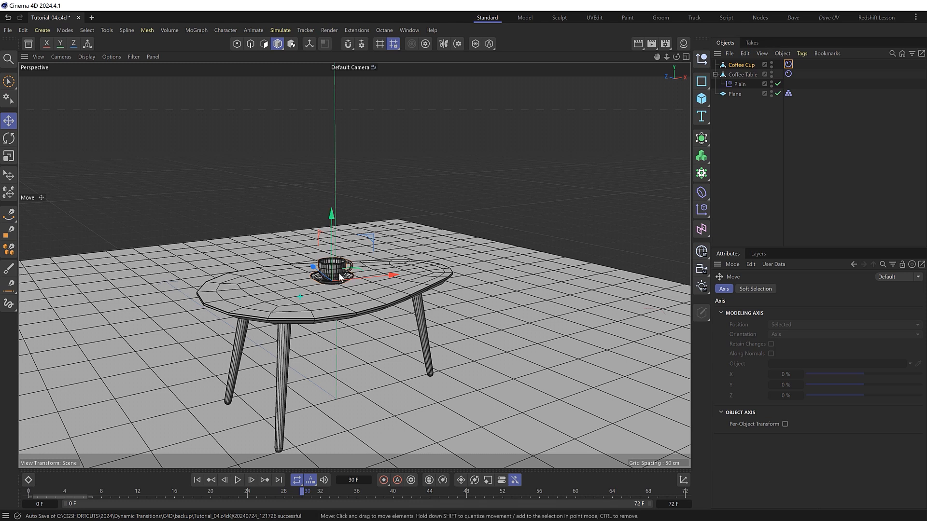
{"action": "mouse_move", "coordinate": [339, 246]}
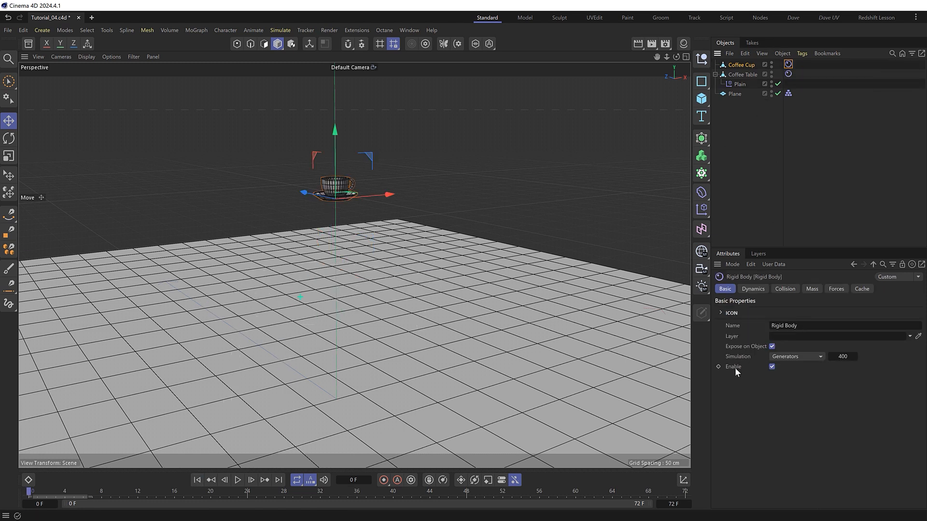
{"action": "mouse_move", "coordinate": [730, 374]}
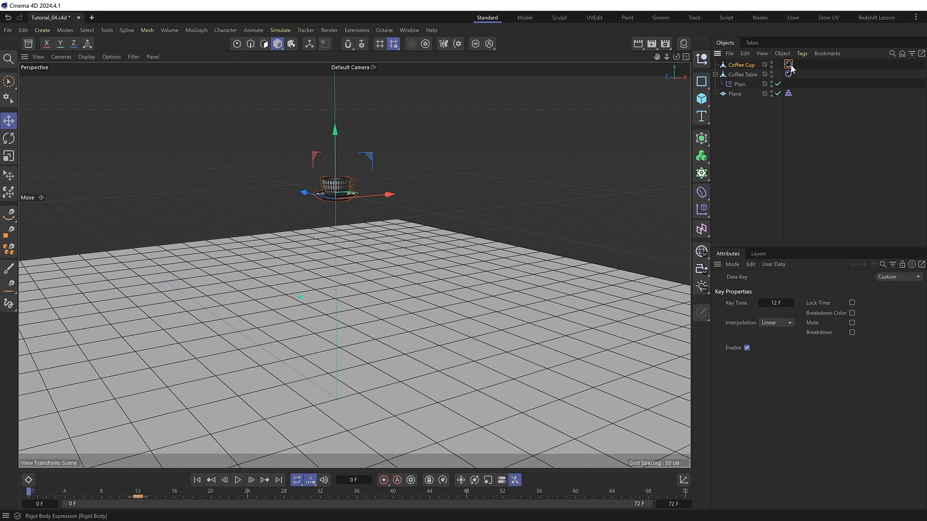
Key the cup's Rigid Body Enable off at frame 11, on at 12, and play the drop.
{"action": "left_click", "coordinate": [788, 64]}
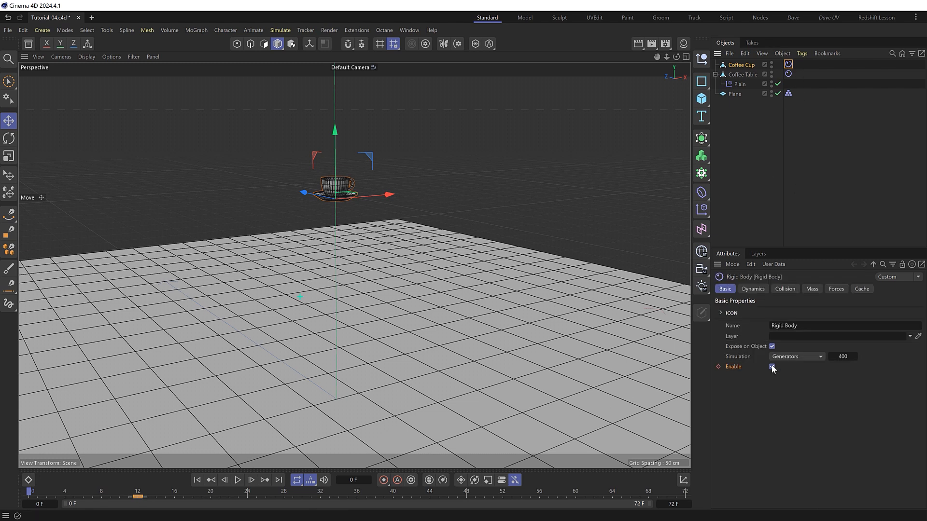
{"action": "left_click", "coordinate": [771, 367]}
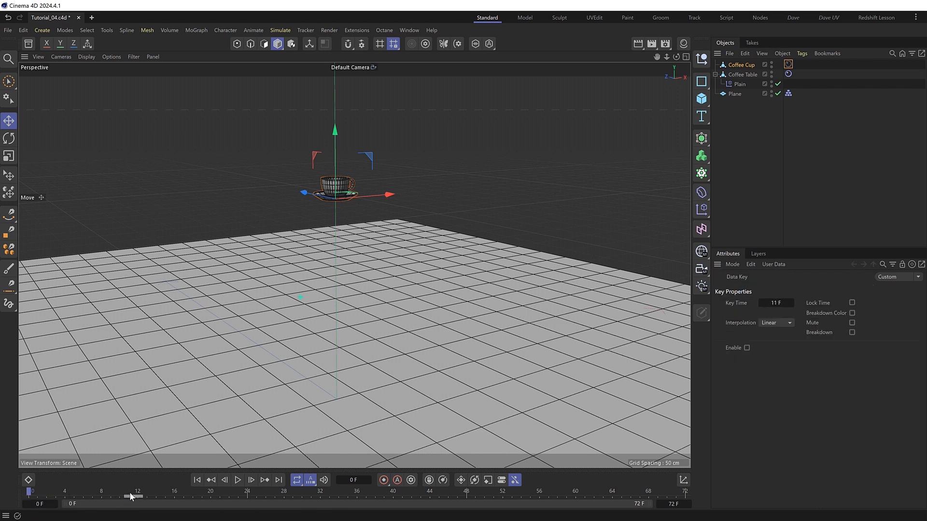
{"action": "mouse_move", "coordinate": [240, 481]}
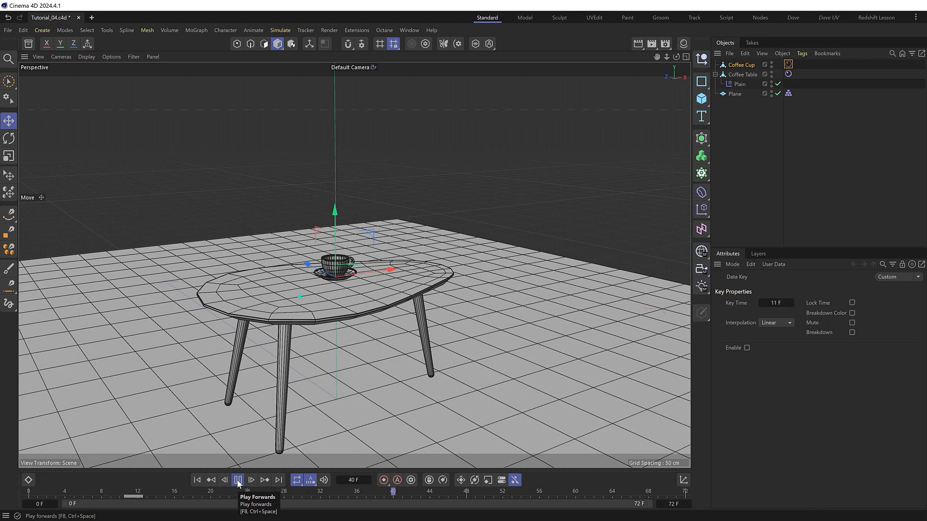
{"action": "left_click", "coordinate": [240, 480]}
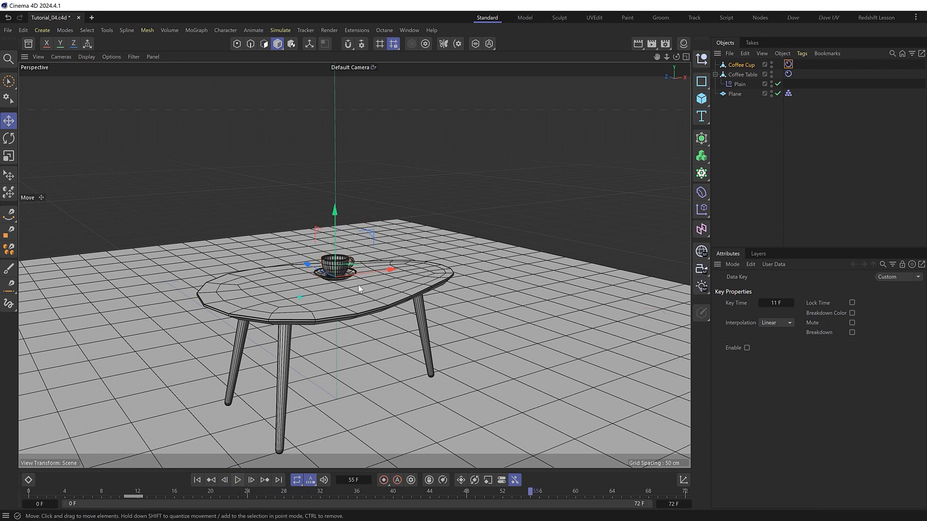
{"action": "mouse_move", "coordinate": [250, 427]}
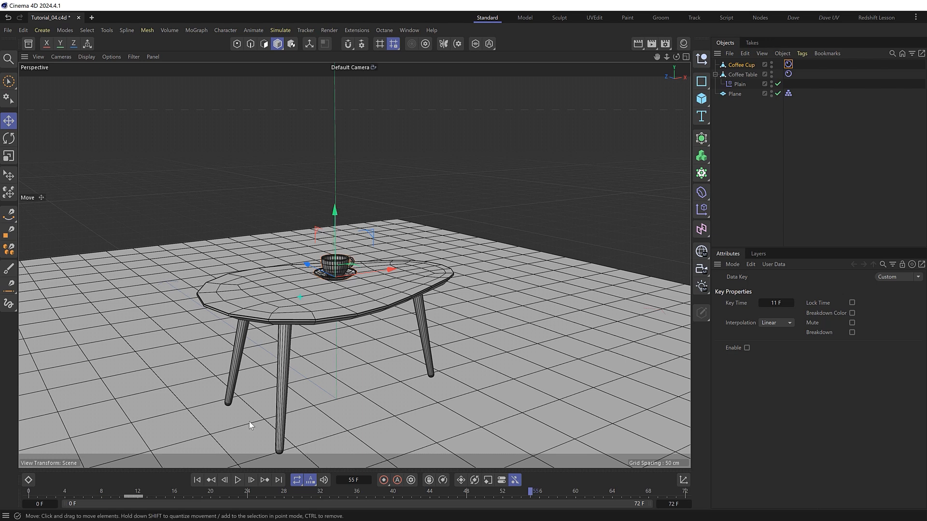
Rewind, switch to the Rotate tool and replay until the cup rests on the table.
{"action": "left_click", "coordinate": [196, 493]}
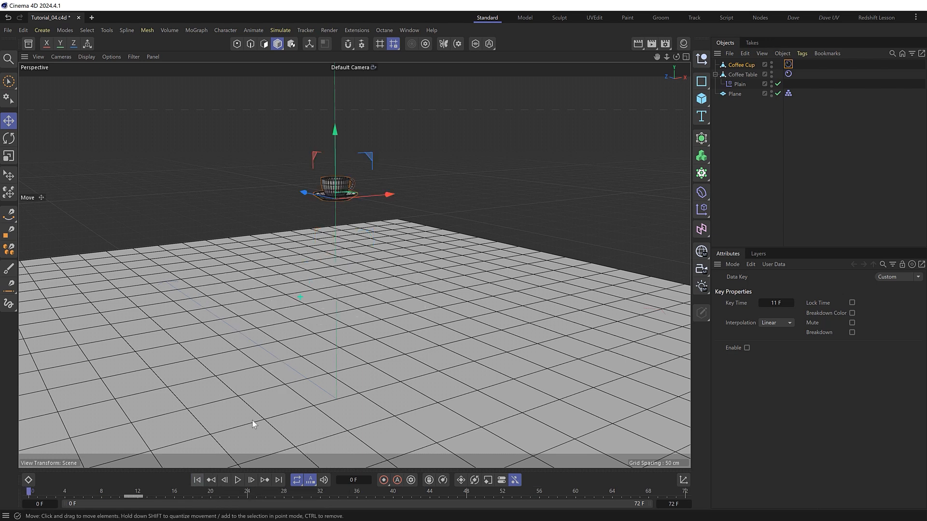
{"action": "left_click", "coordinate": [7, 137]}
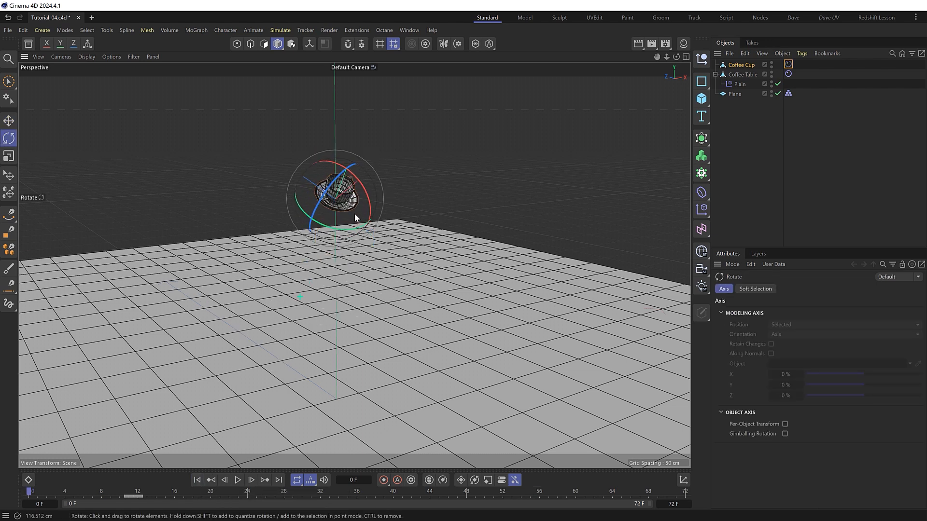
{"action": "left_click", "coordinate": [240, 481]}
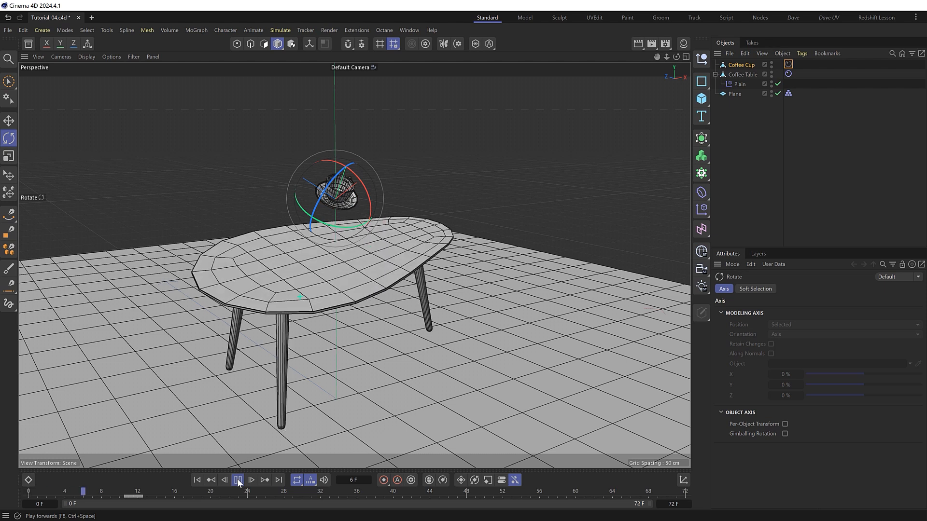
{"action": "left_click", "coordinate": [238, 479]}
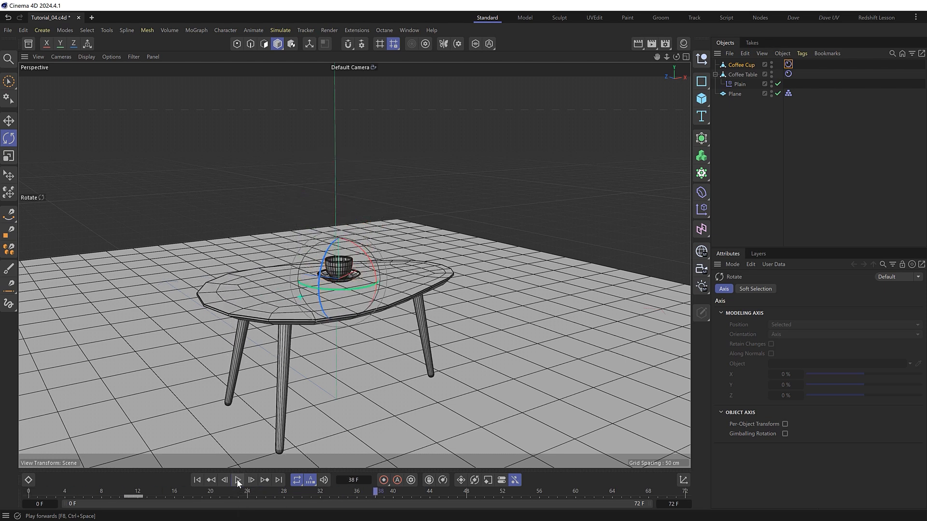
{"action": "mouse_move", "coordinate": [237, 481]}
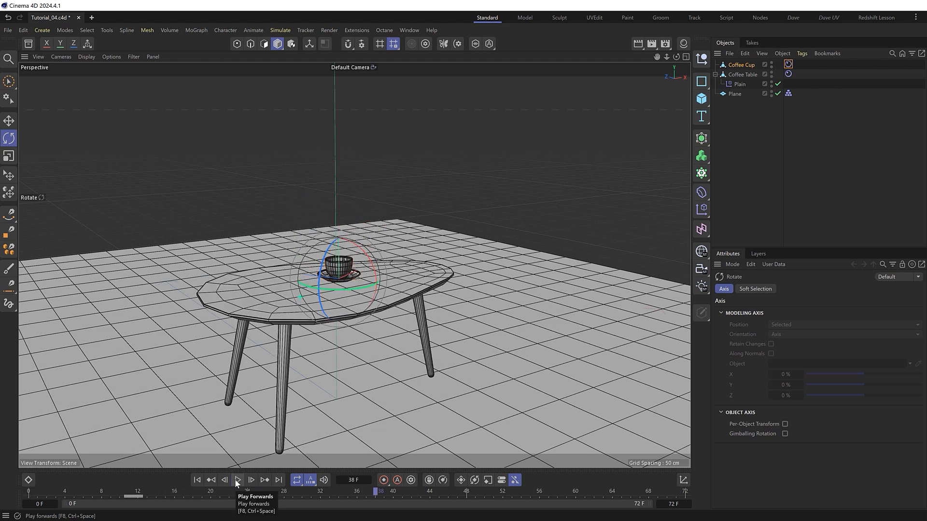
{"action": "mouse_move", "coordinate": [198, 495]}
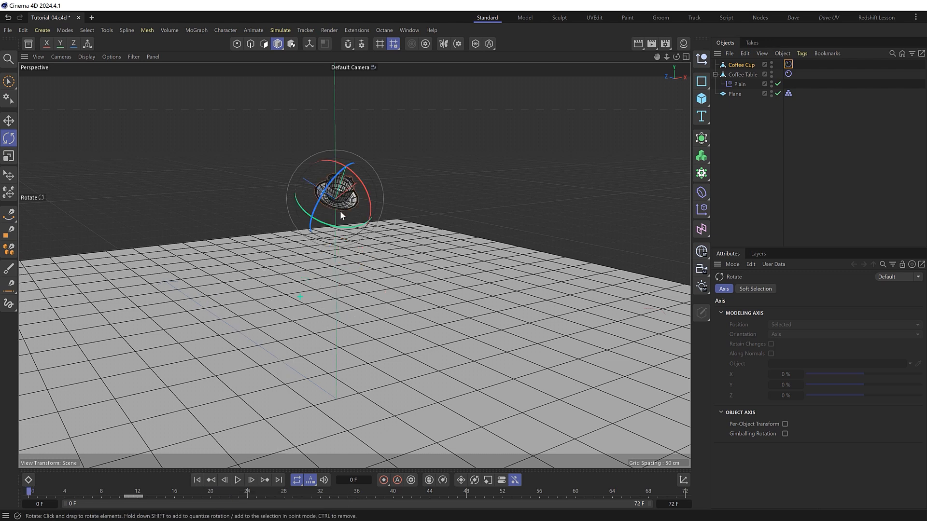
Copy the Plain effector under Coffee Cup with its scale keys around frames 12–16 and check the timing.
{"action": "left_click", "coordinate": [739, 84]}
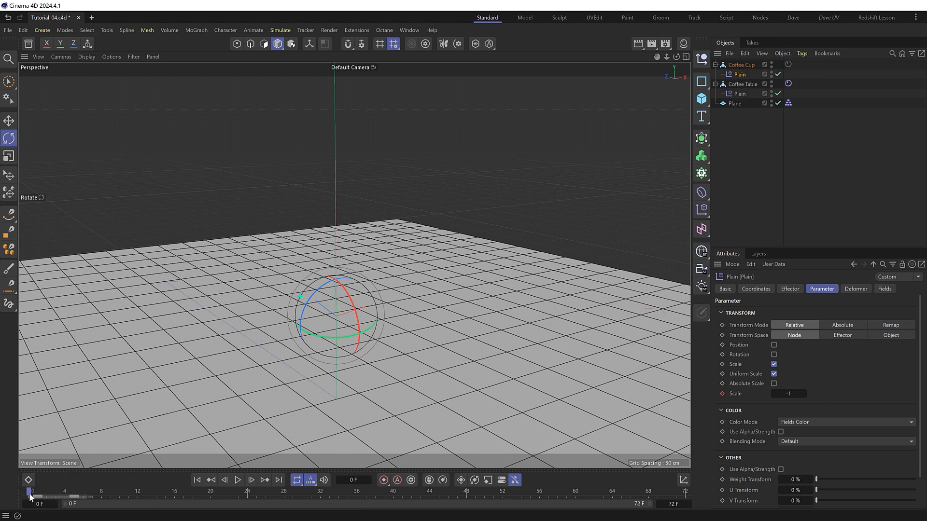
{"action": "left_click", "coordinate": [198, 494]}
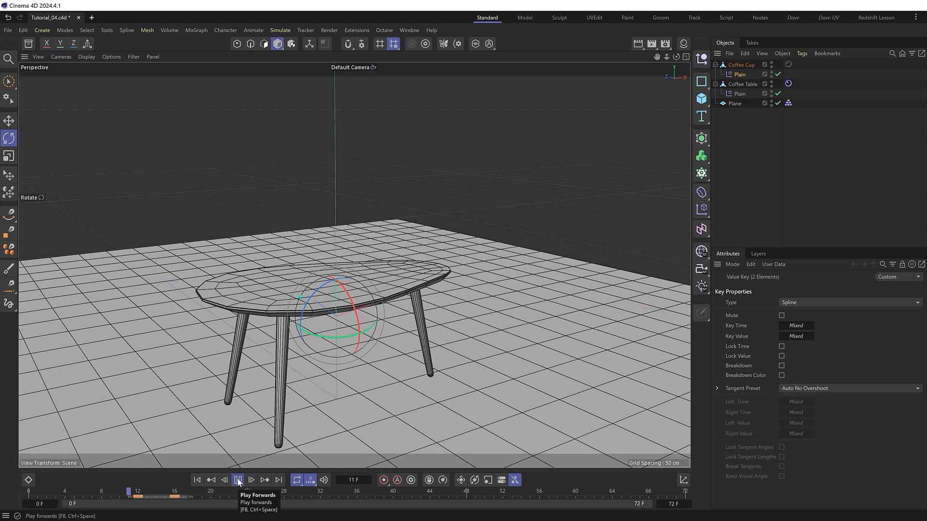
{"action": "left_click", "coordinate": [238, 479]}
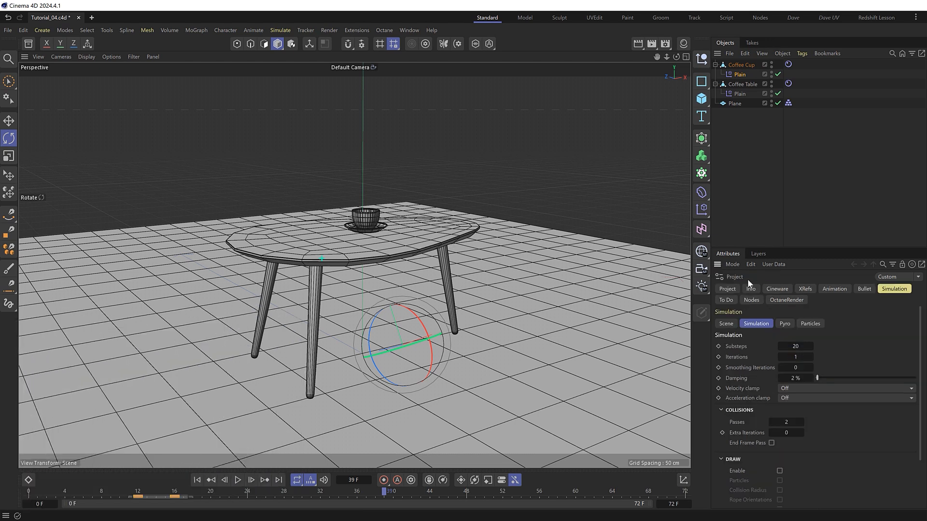
{"action": "mouse_move", "coordinate": [840, 313]}
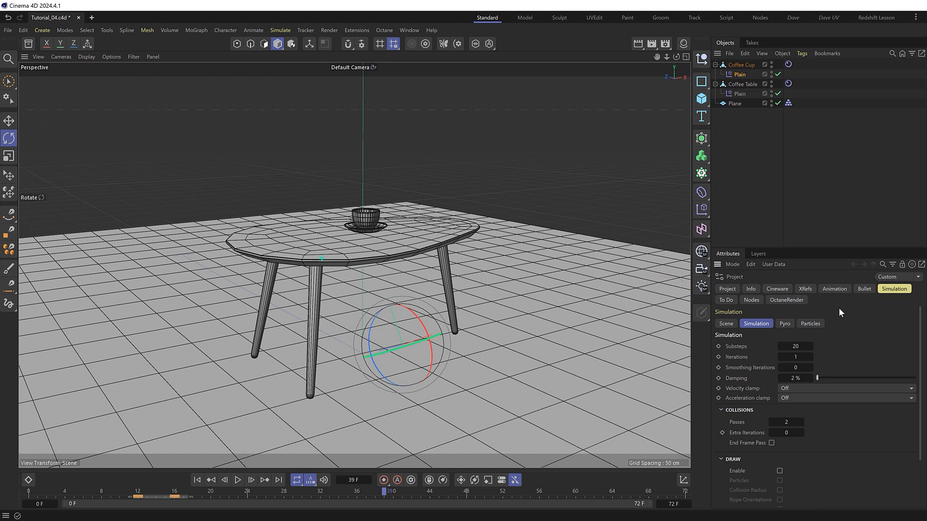
{"action": "mouse_move", "coordinate": [762, 352]}
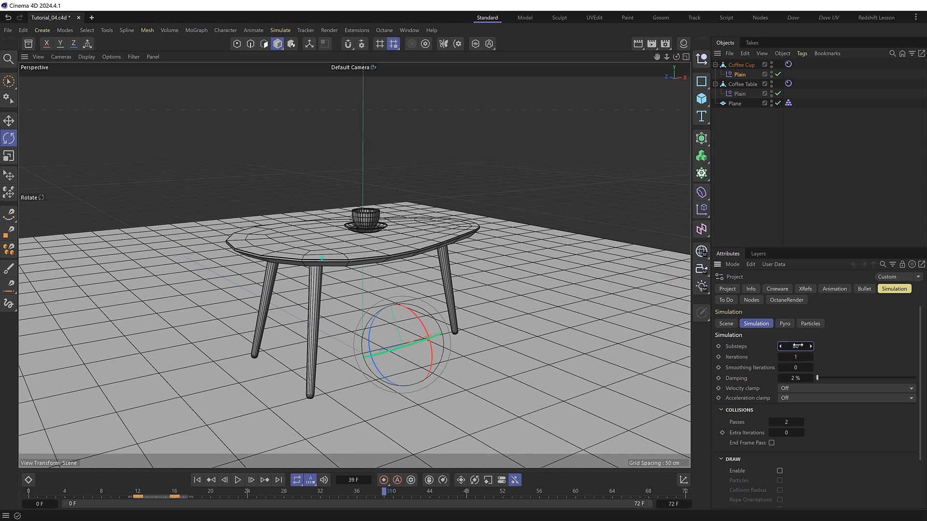
Set Simulation to 80 substeps, 8 passes and 2 extra iterations, then play to test.
{"action": "left_click", "coordinate": [238, 481]}
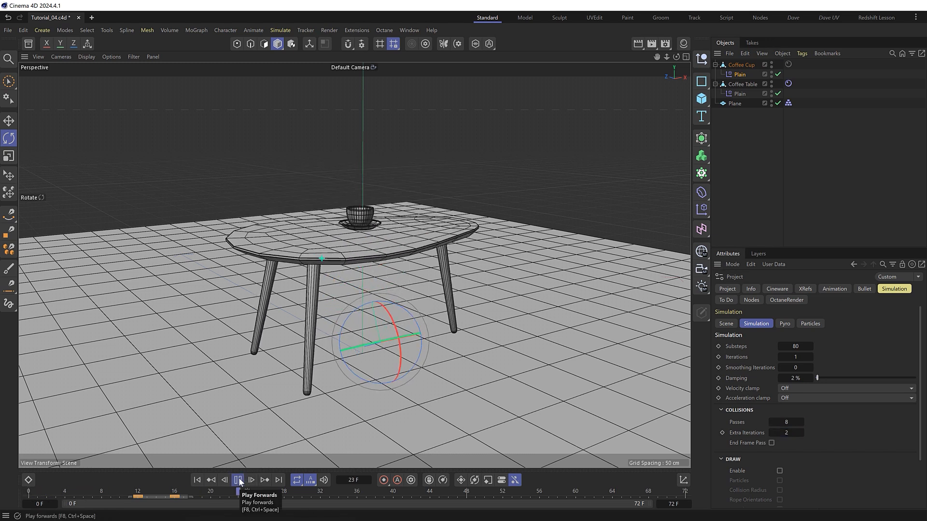
{"action": "left_click", "coordinate": [238, 479]}
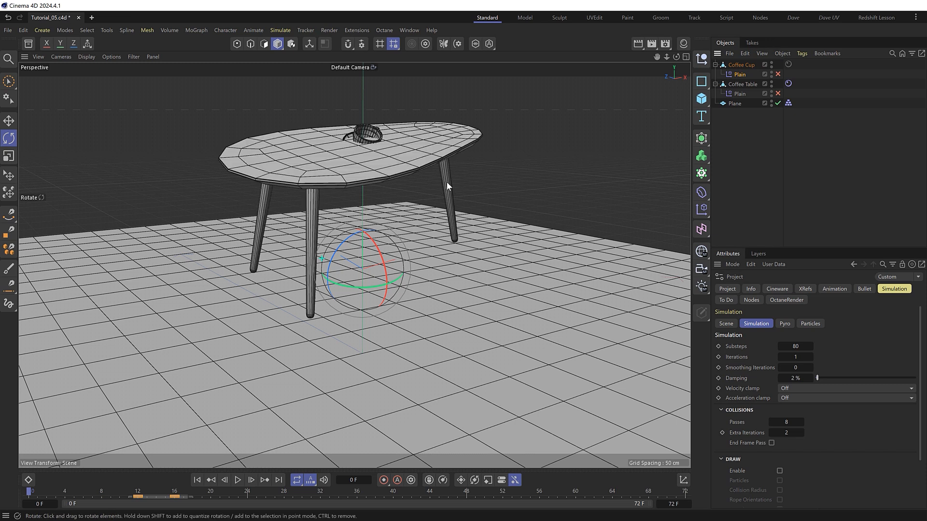
Re-enable the Plain effectors under Coffee Table and Coffee Cup and preview the scale-up and fall.
{"action": "left_click", "coordinate": [743, 84]}
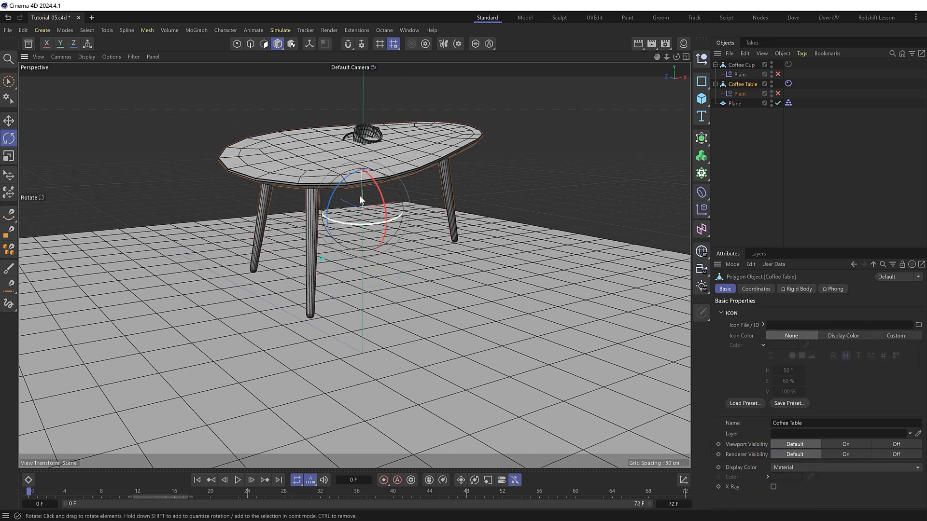
{"action": "left_click", "coordinate": [742, 63]}
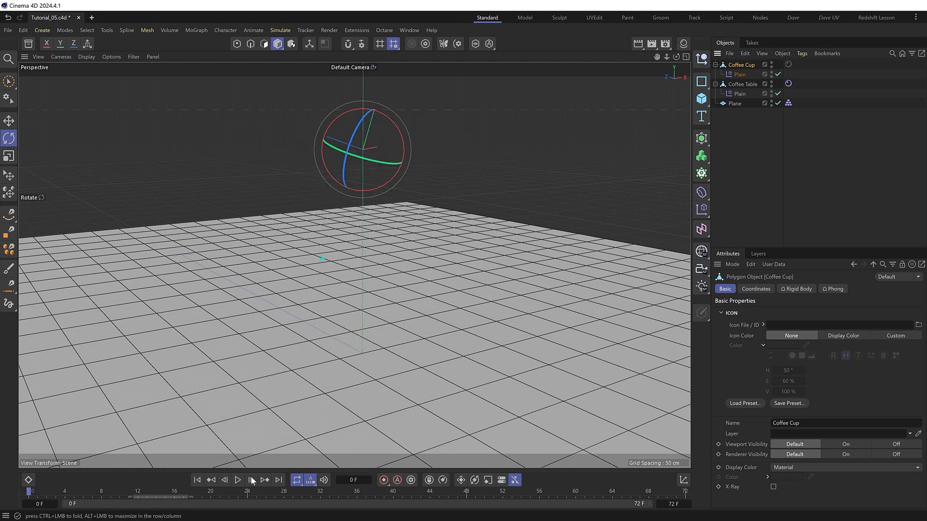
{"action": "left_click", "coordinate": [252, 481]}
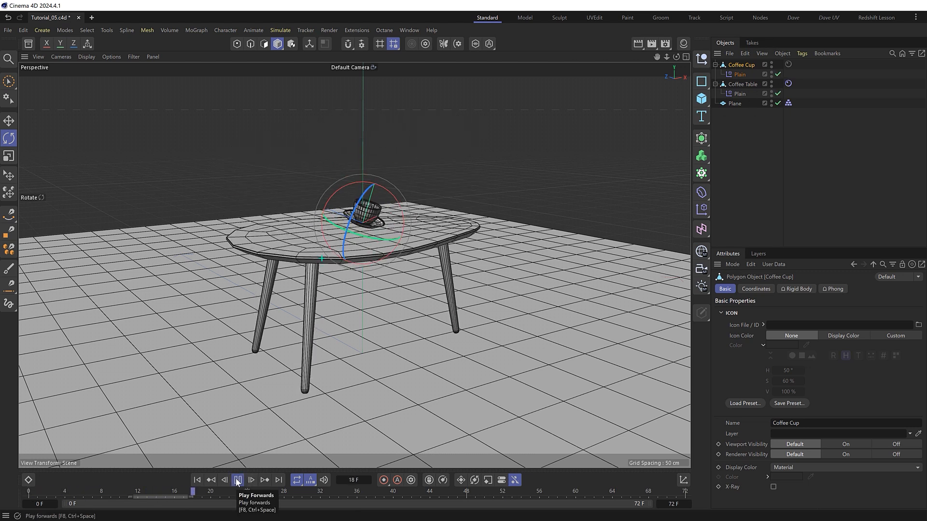
{"action": "left_click", "coordinate": [238, 479]}
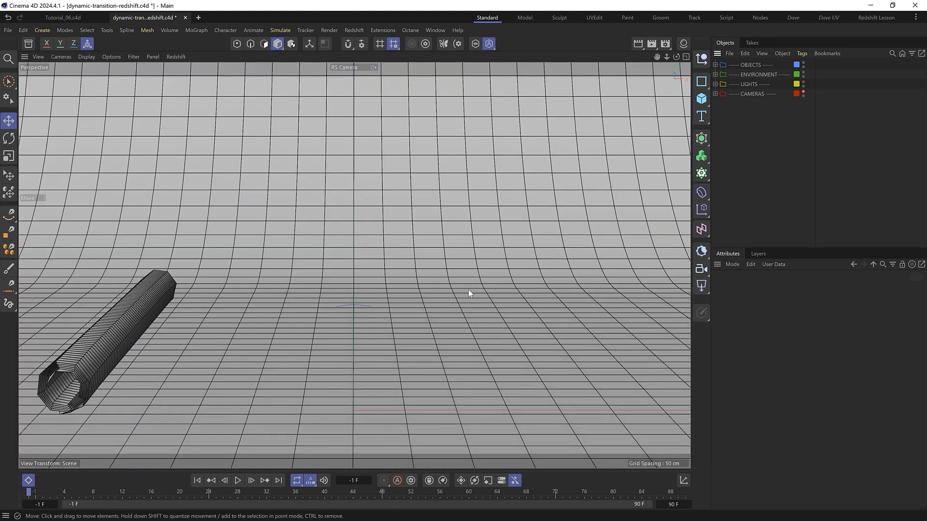
Preview the finished scene so the sofa, lamp, ottoman, rug, table, cup and chair assemble on the backdrop.
{"action": "left_click", "coordinate": [240, 481]}
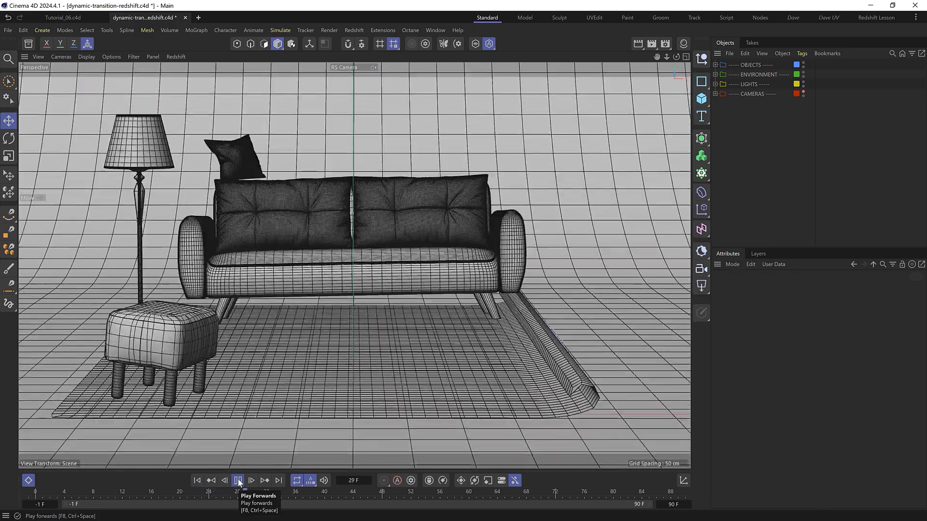
{"action": "left_click", "coordinate": [237, 480]}
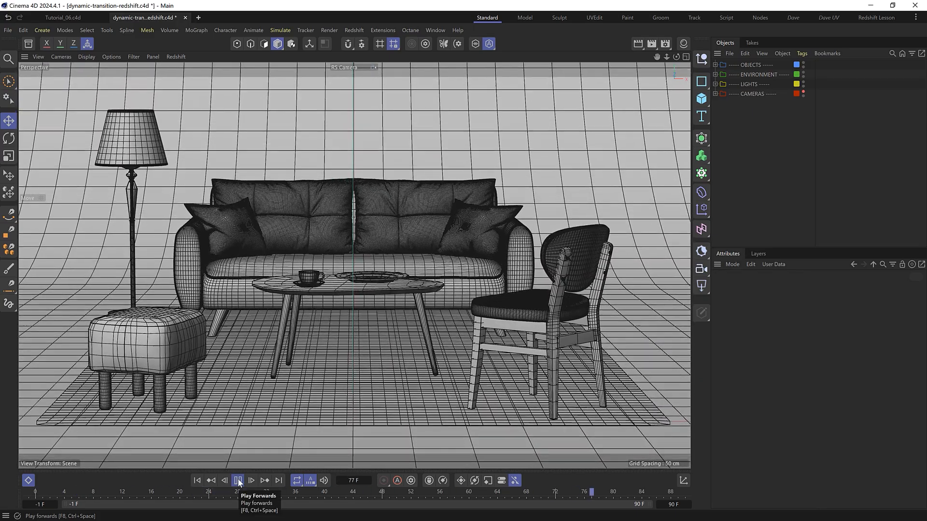